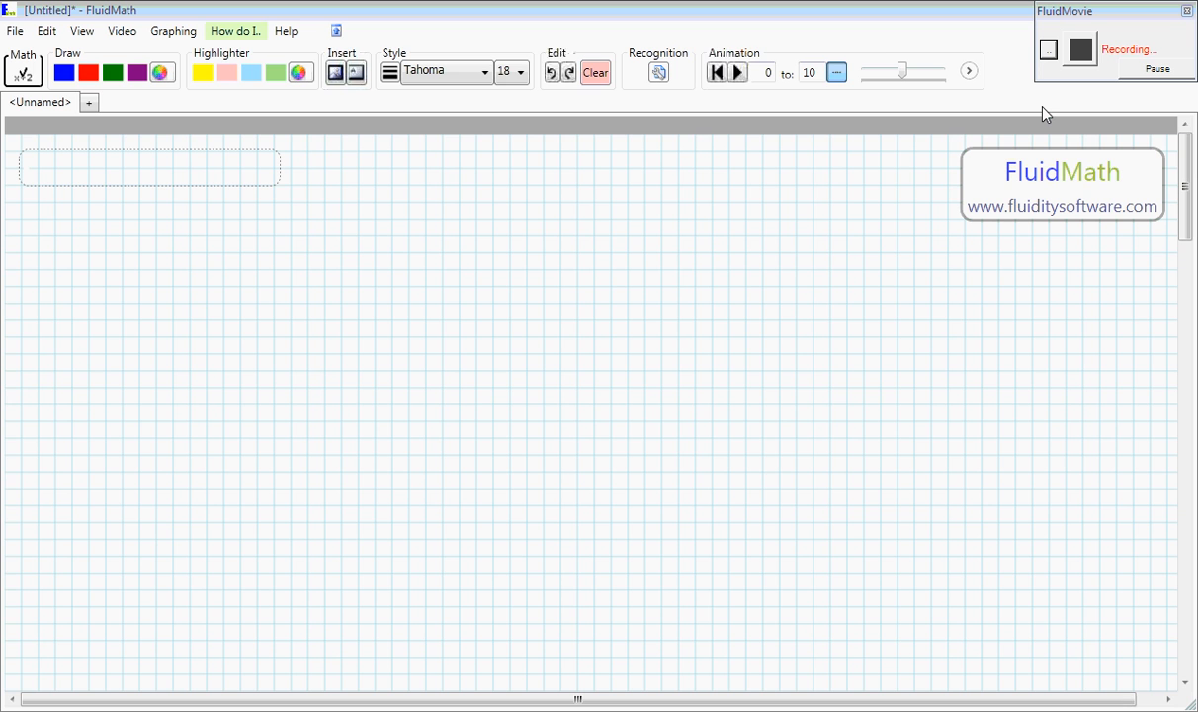
mouse_move(202, 272)
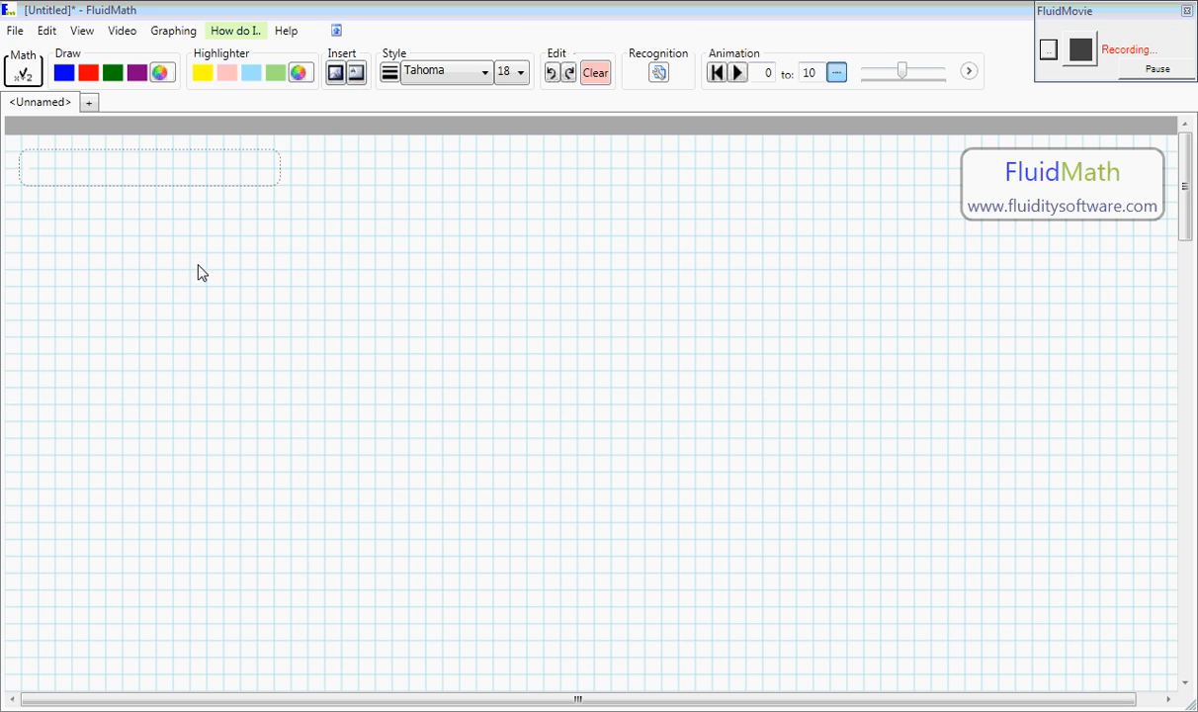
mouse_move(352, 206)
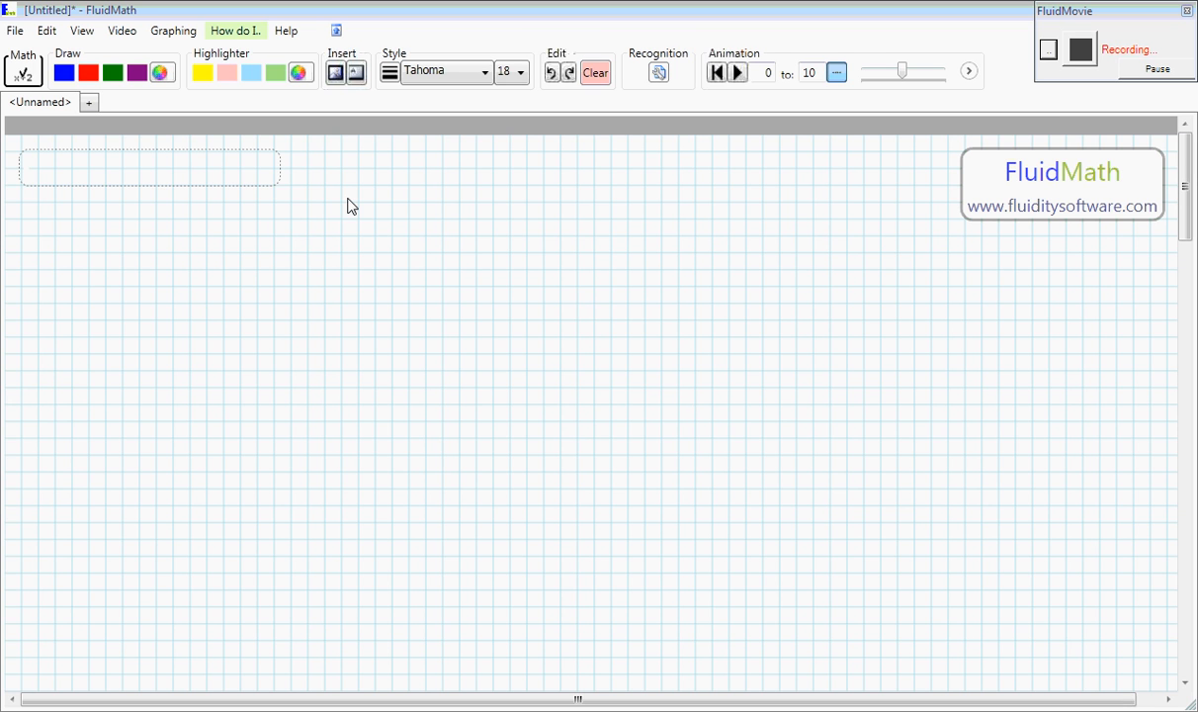
mouse_move(413, 281)
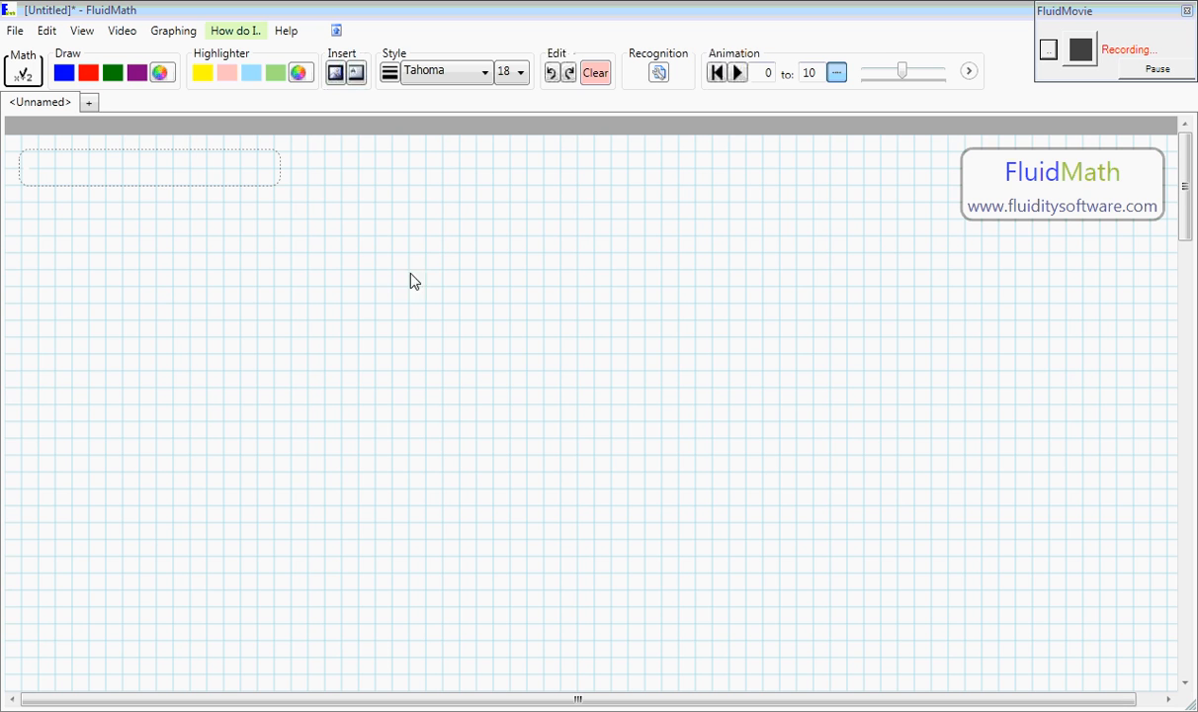
mouse_move(451, 250)
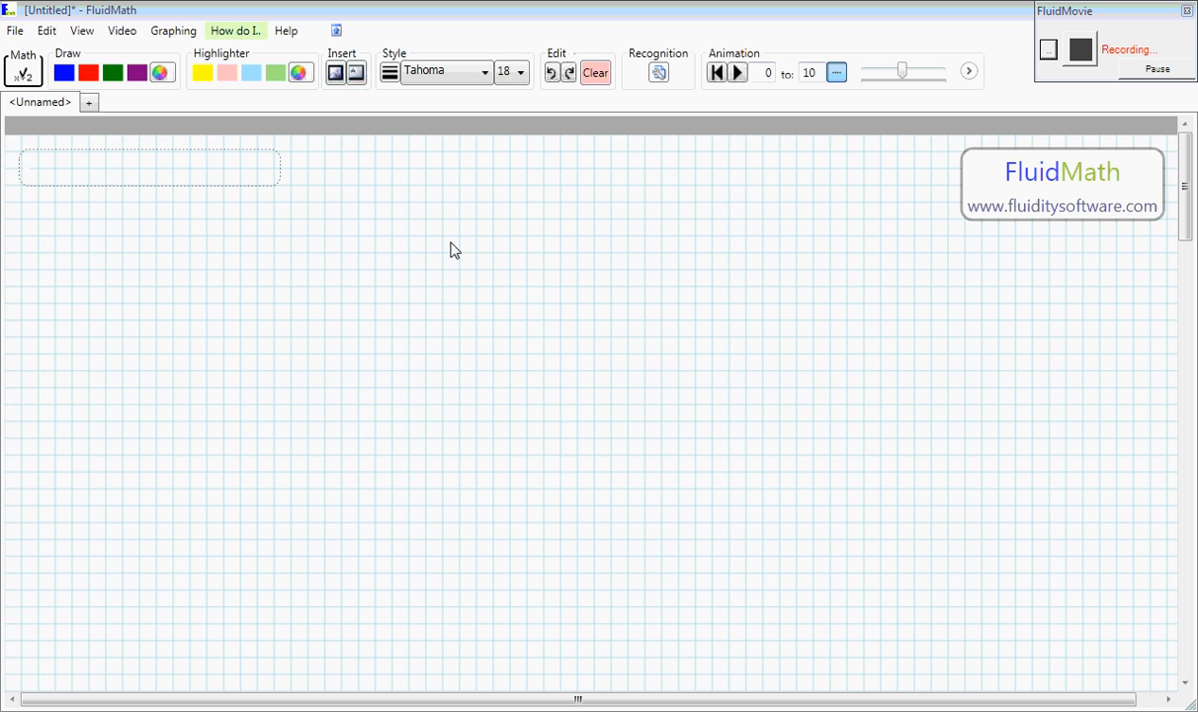
mouse_move(196, 269)
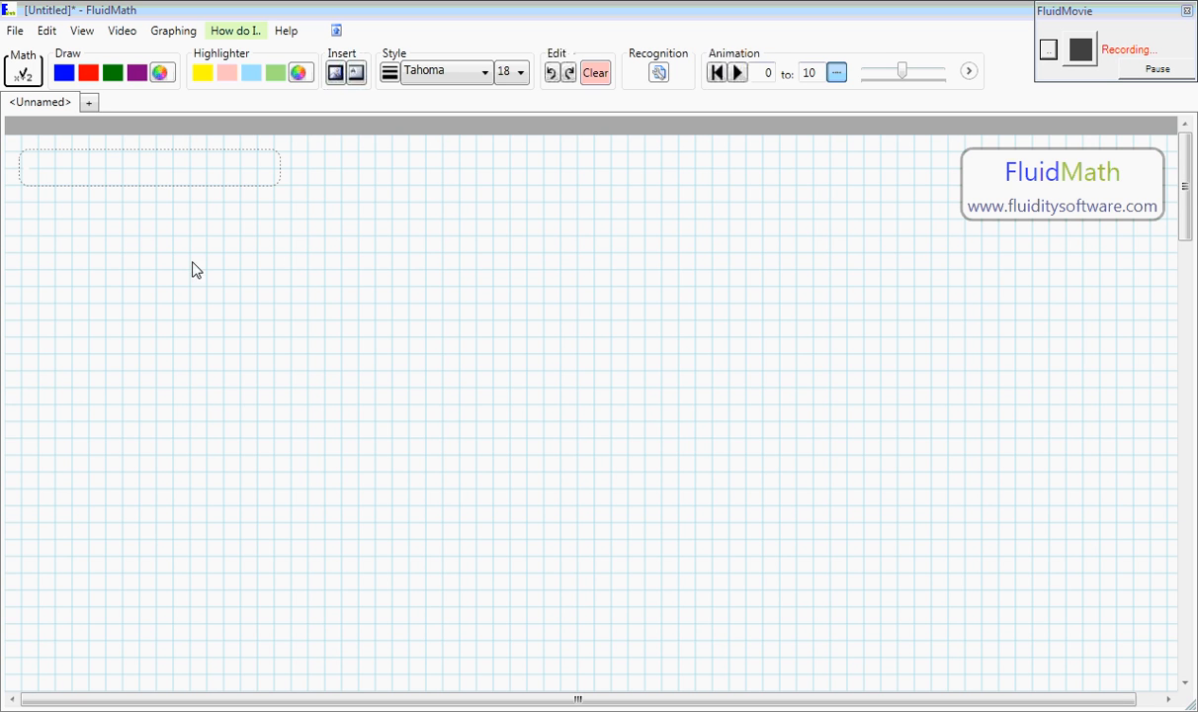
mouse_move(222, 221)
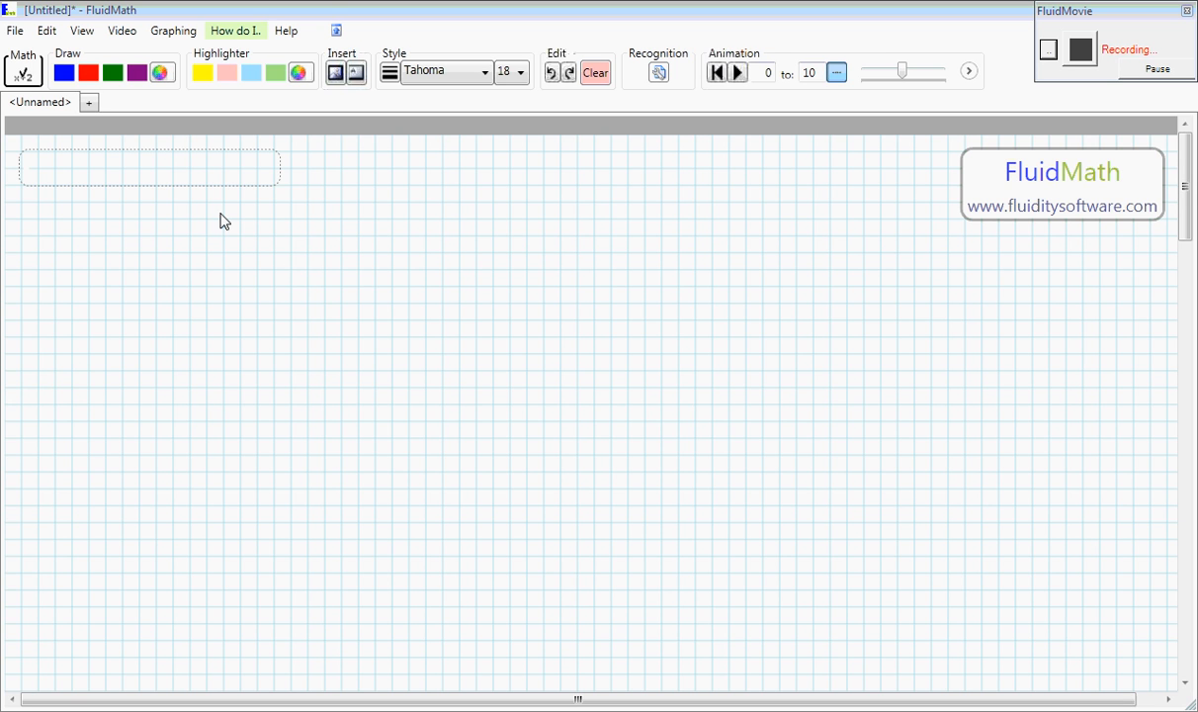
mouse_move(221, 261)
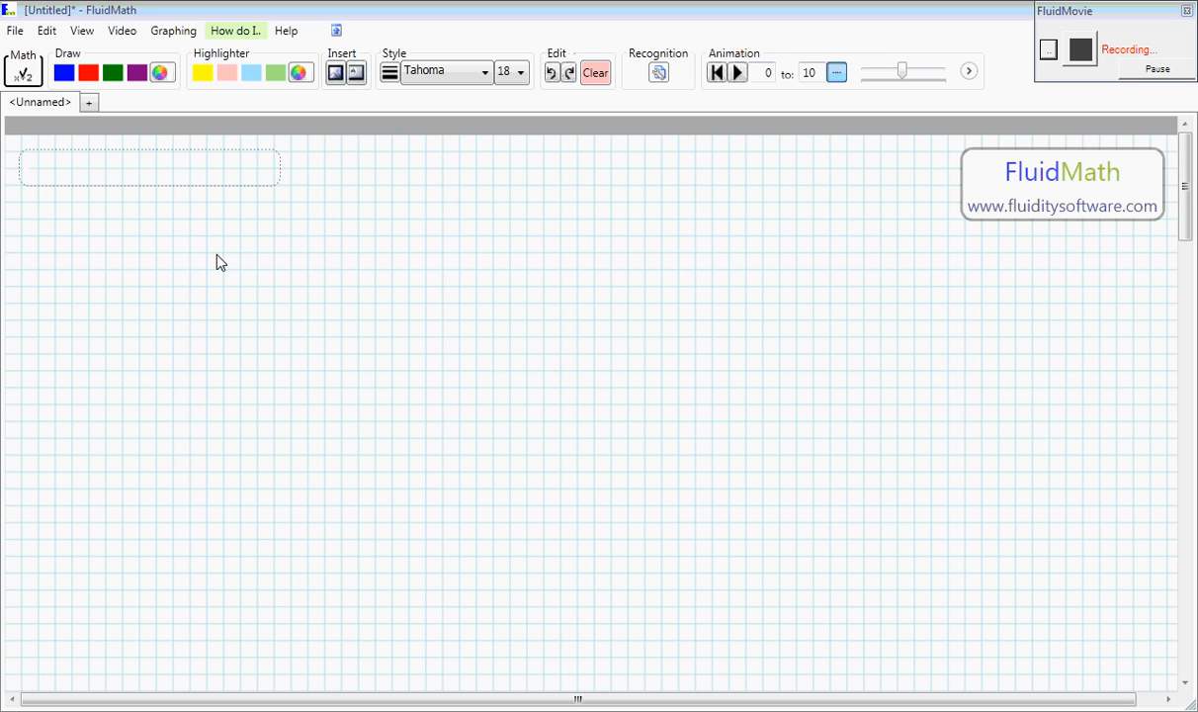
mouse_move(233, 265)
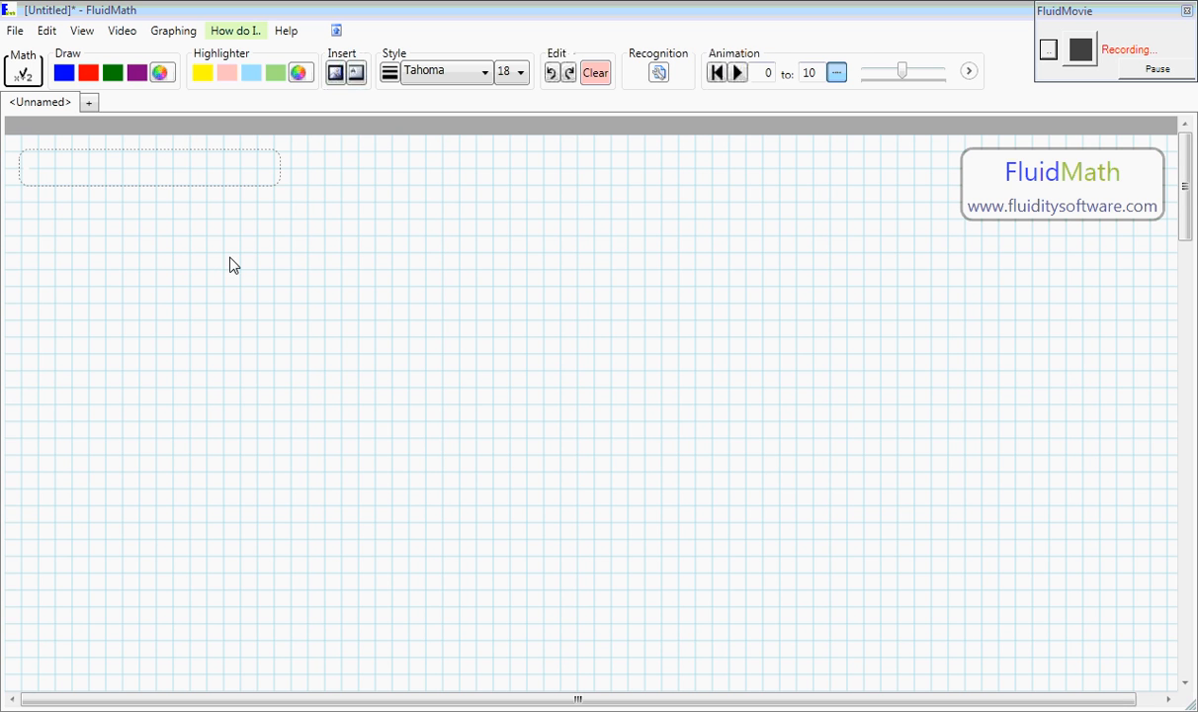
mouse_move(166, 271)
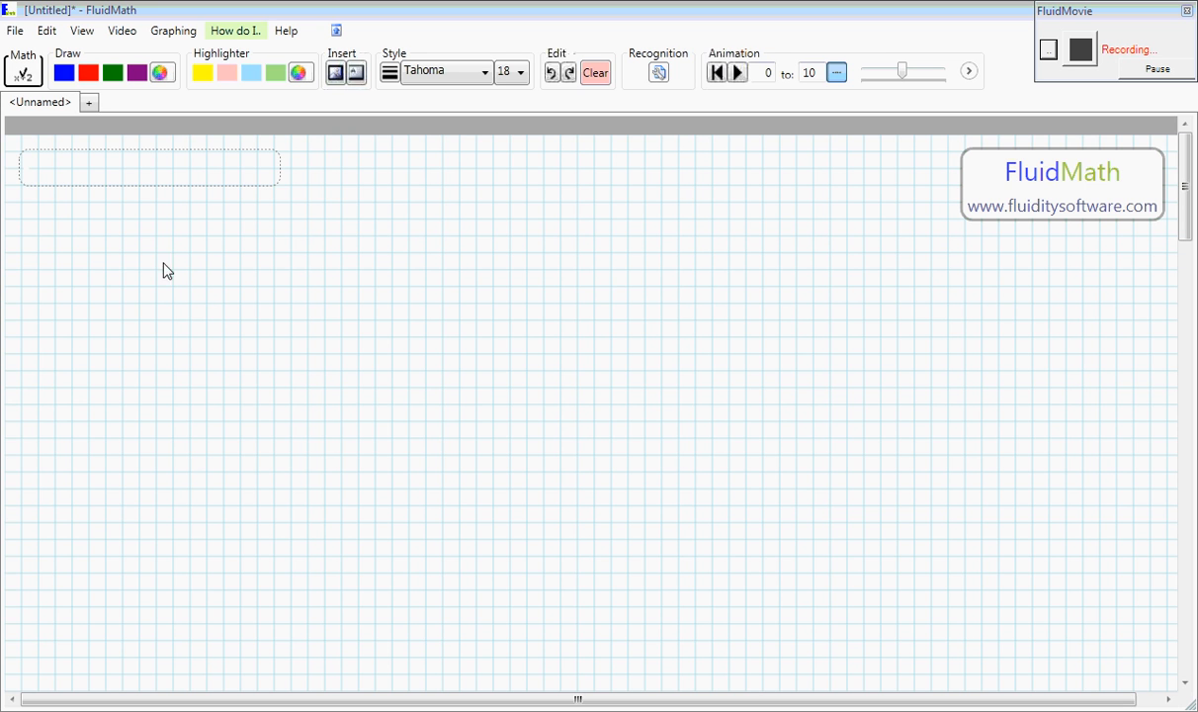
Step: Handwrite the digit 4 as the start of the expression 4 + 2
drag(178, 267, 148, 333)
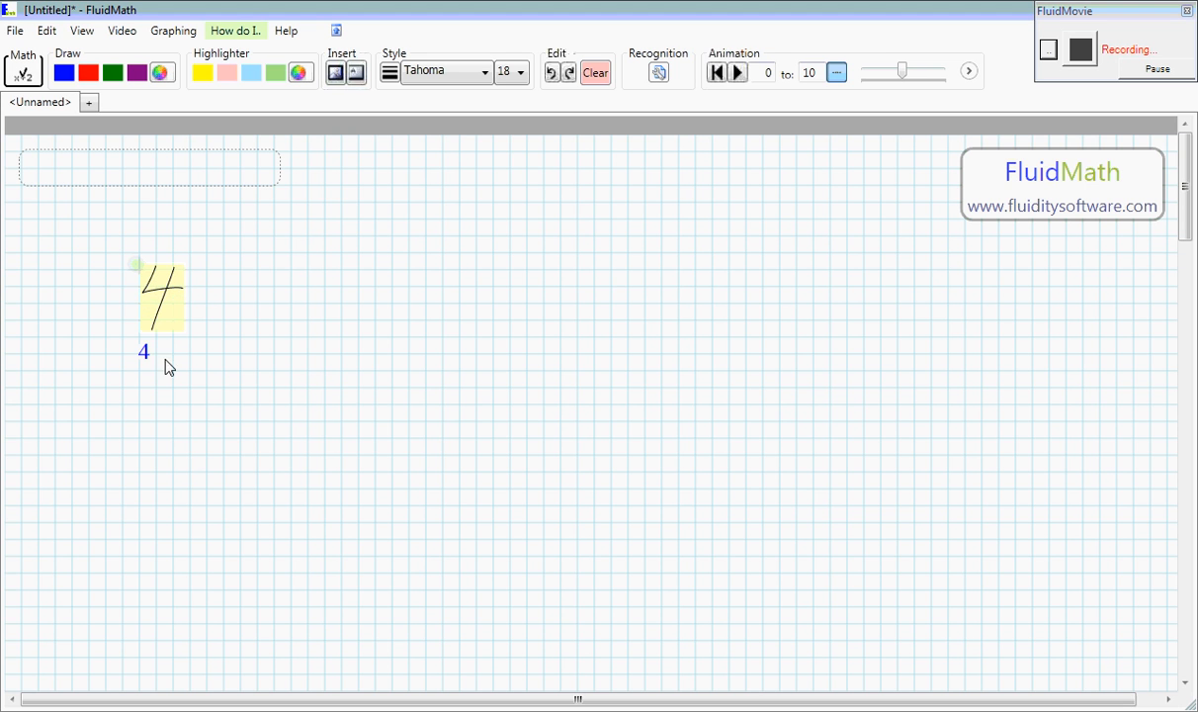
mouse_move(176, 315)
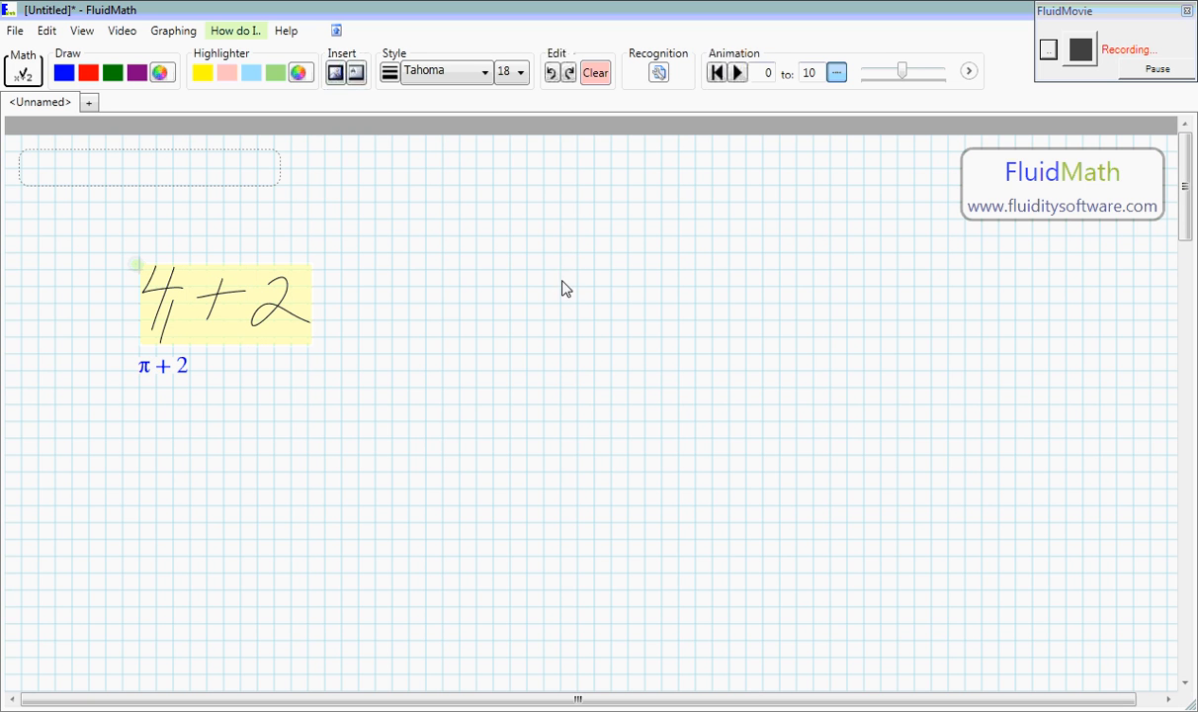
mouse_move(182, 321)
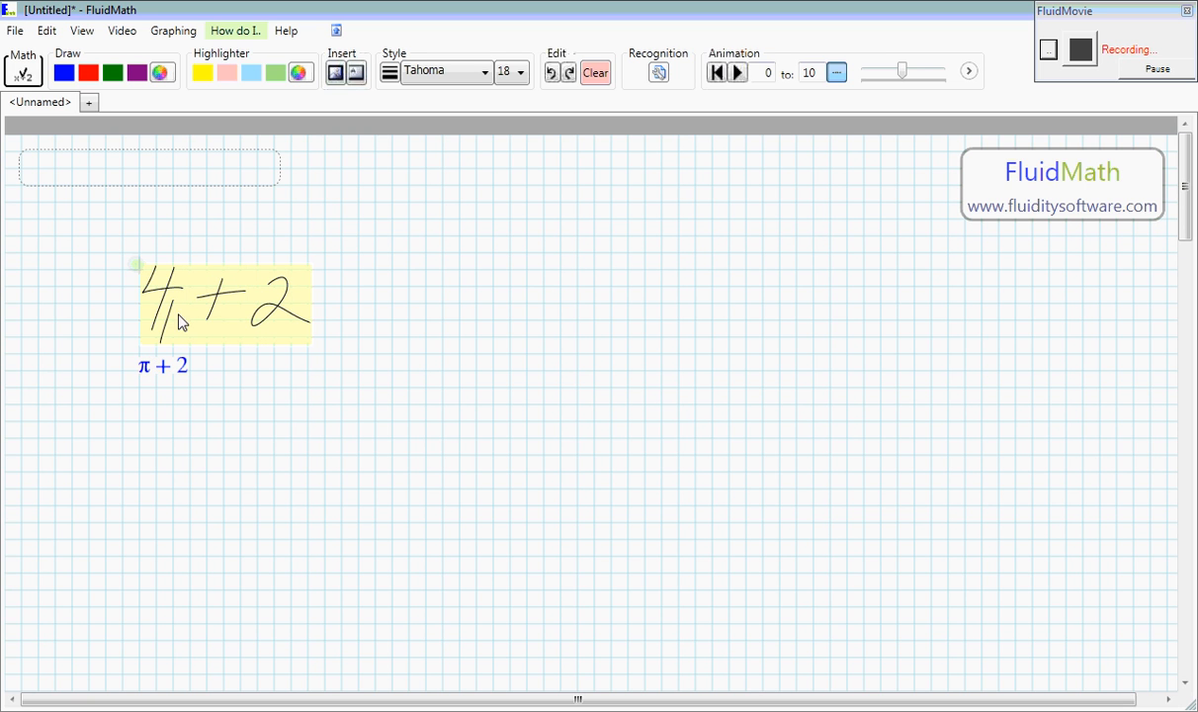
mouse_move(150, 314)
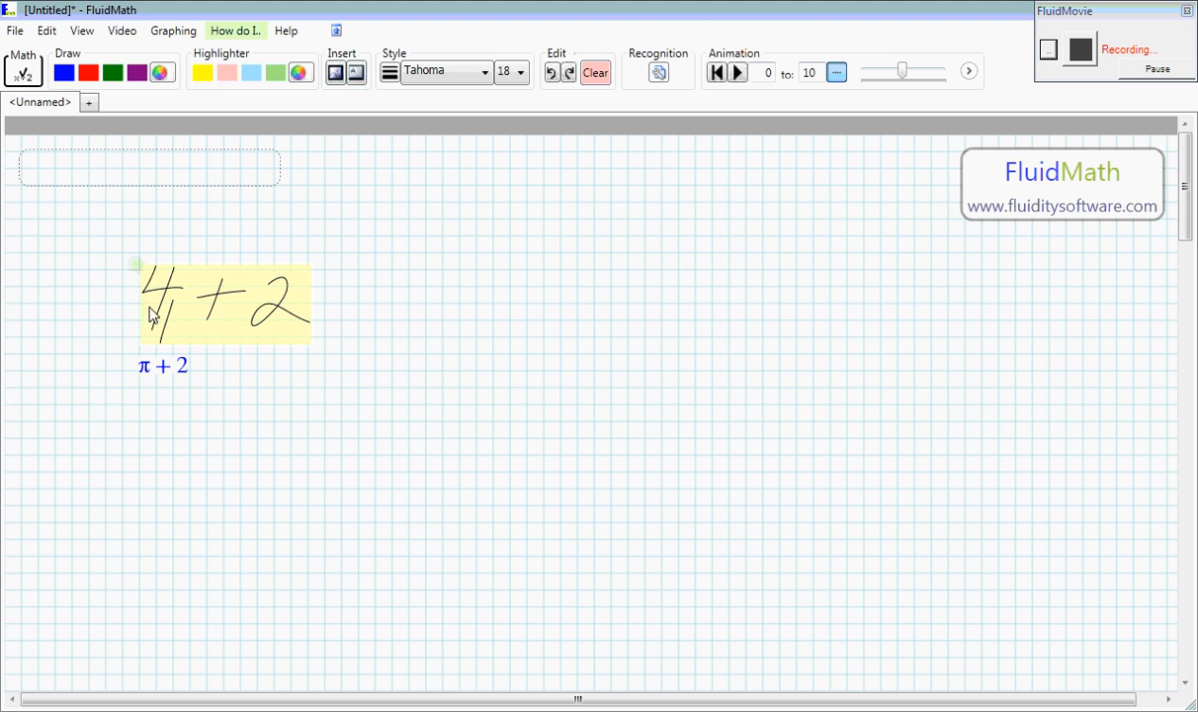
mouse_move(385, 309)
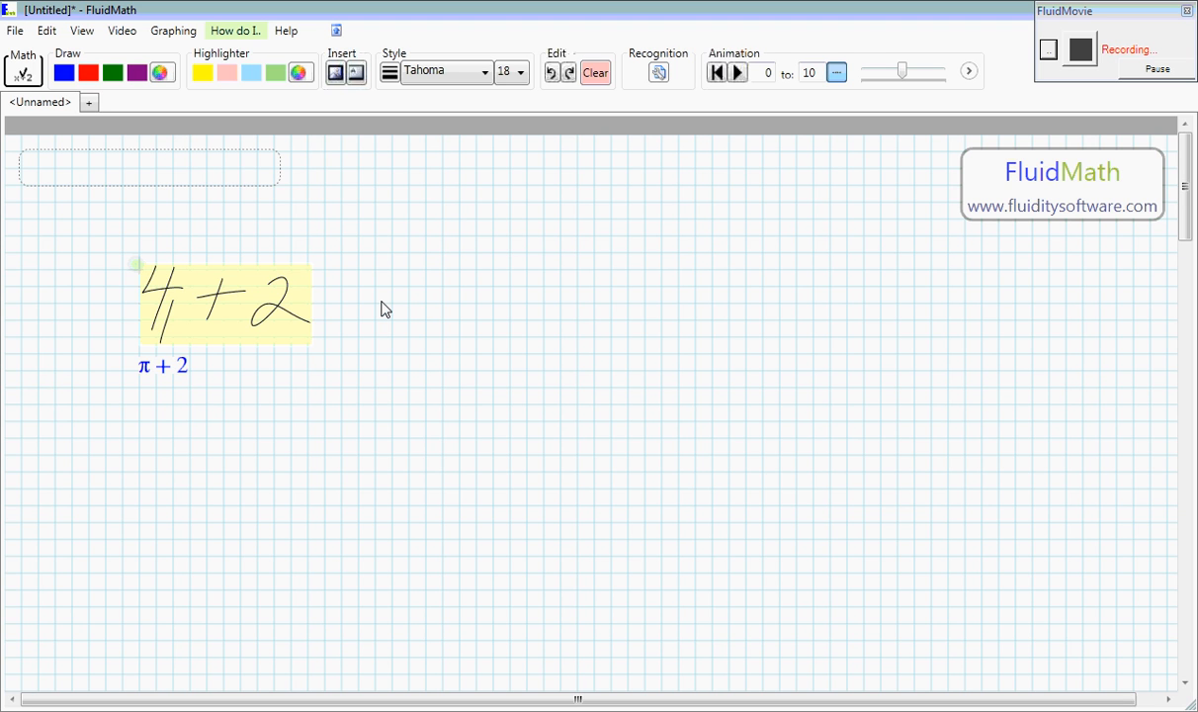
mouse_move(163, 320)
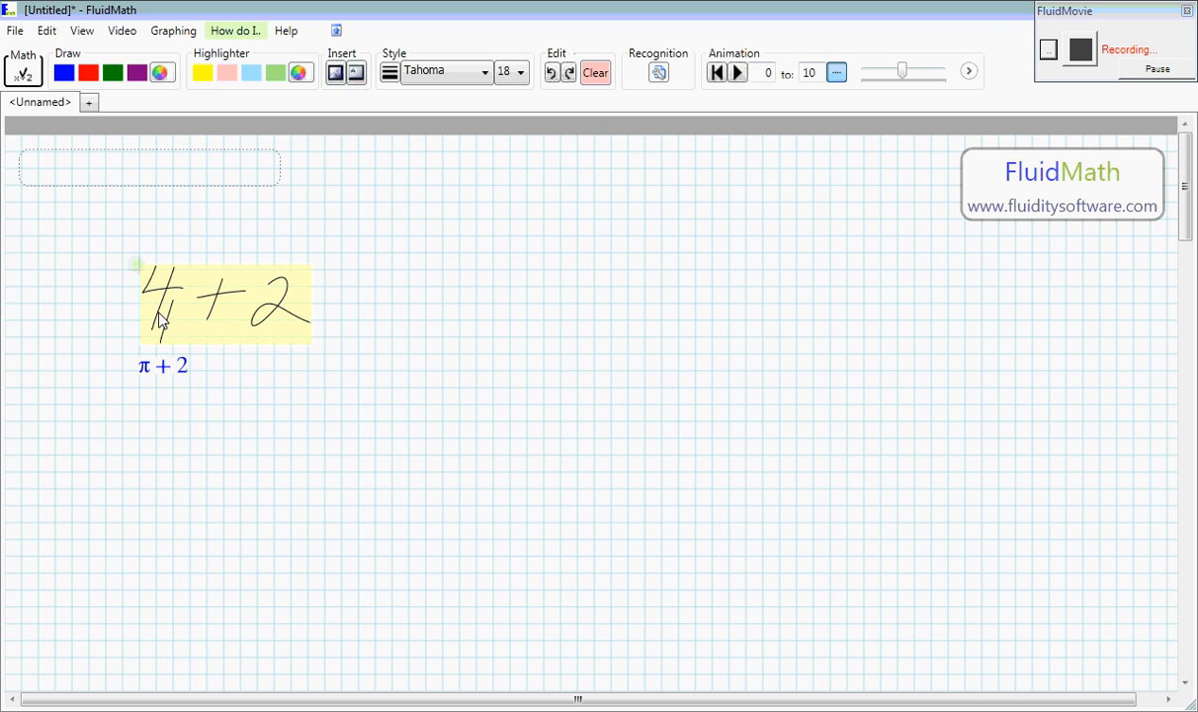
mouse_move(200, 330)
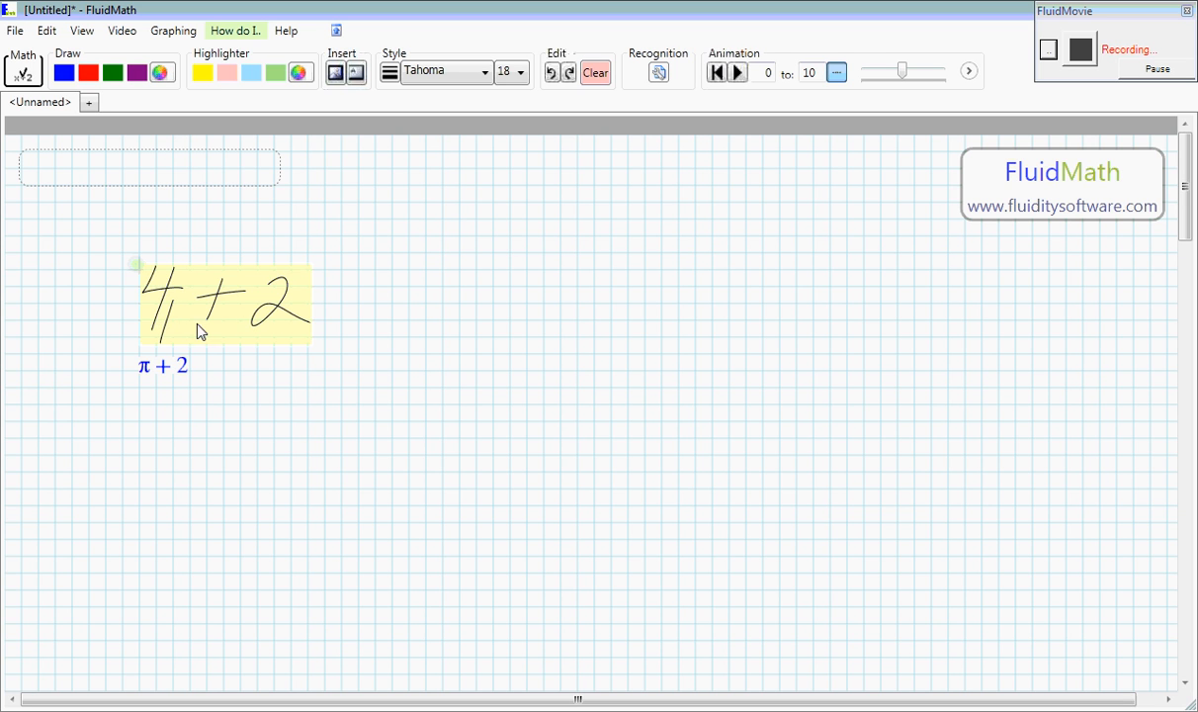
mouse_move(295, 413)
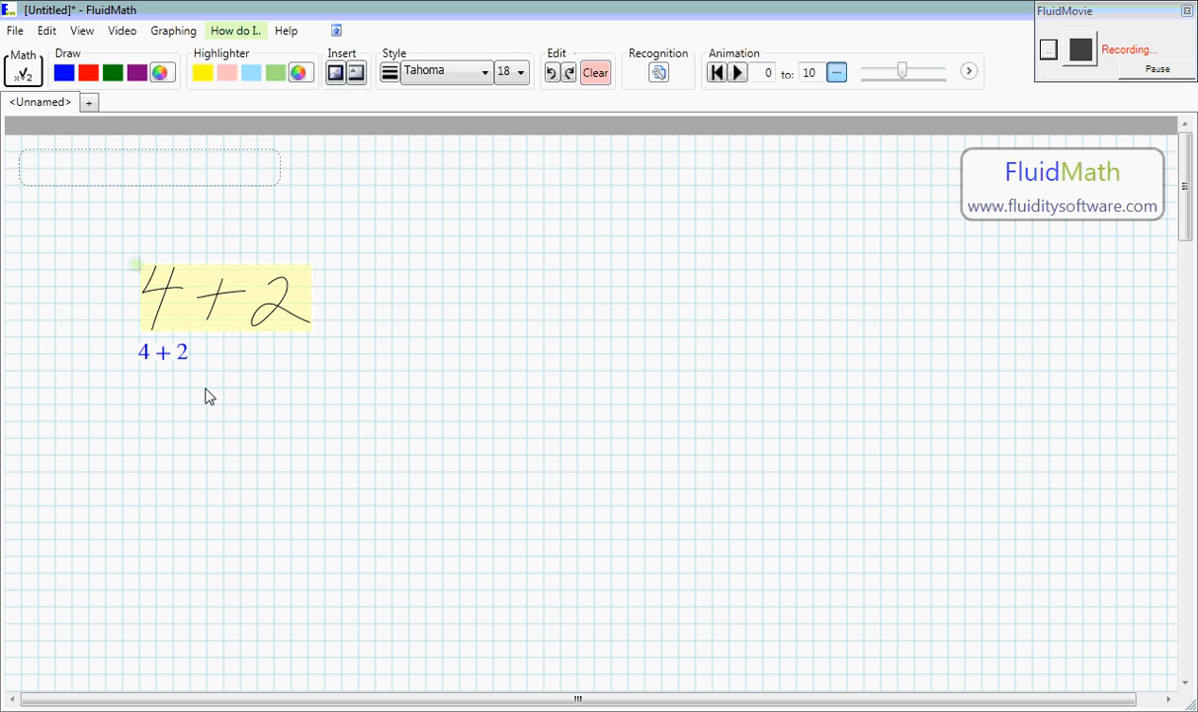
mouse_move(135, 382)
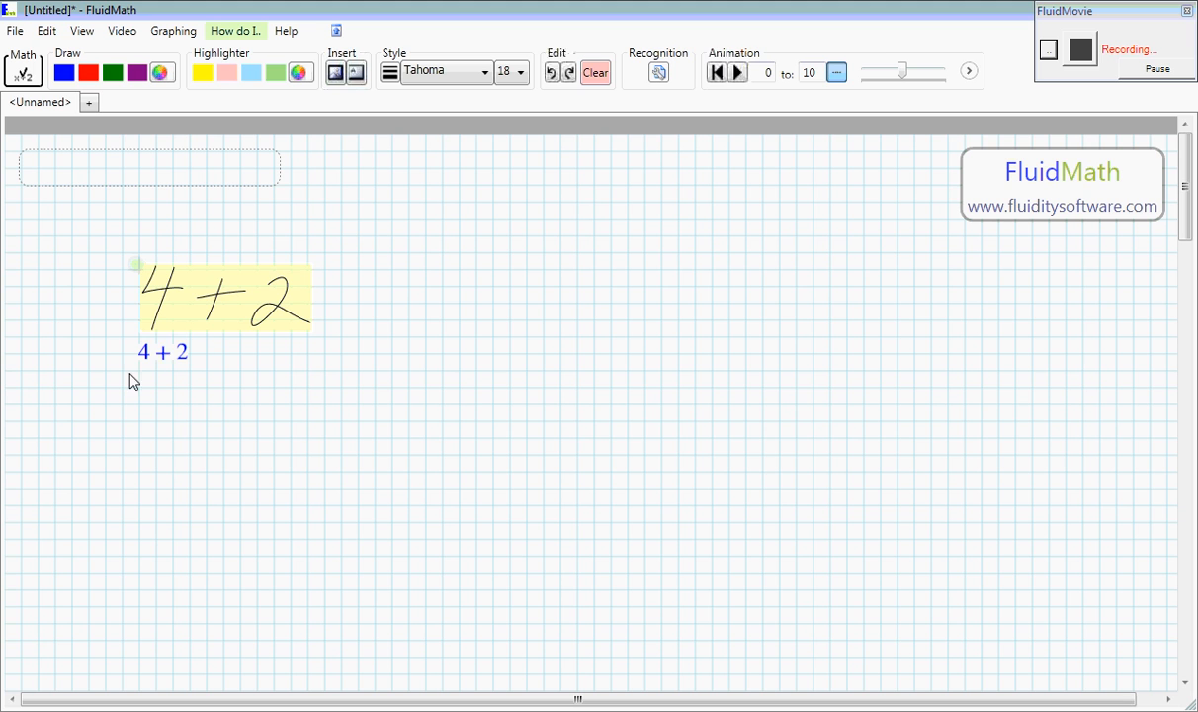
mouse_move(176, 340)
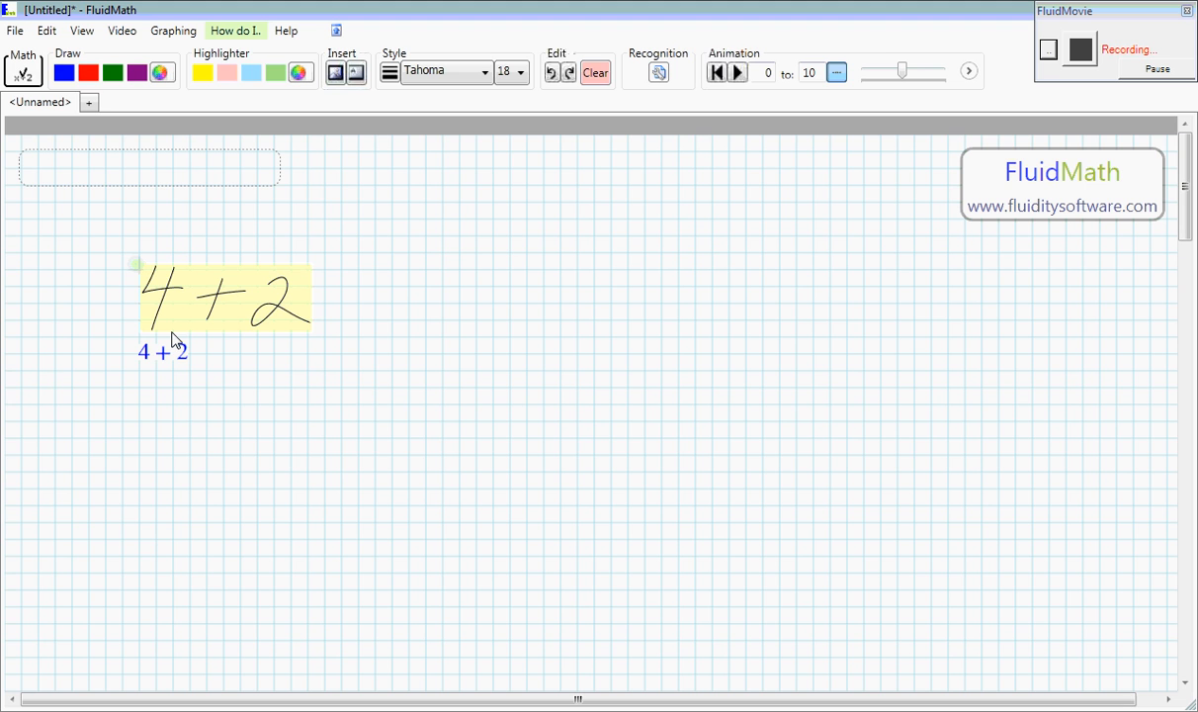
mouse_move(340, 297)
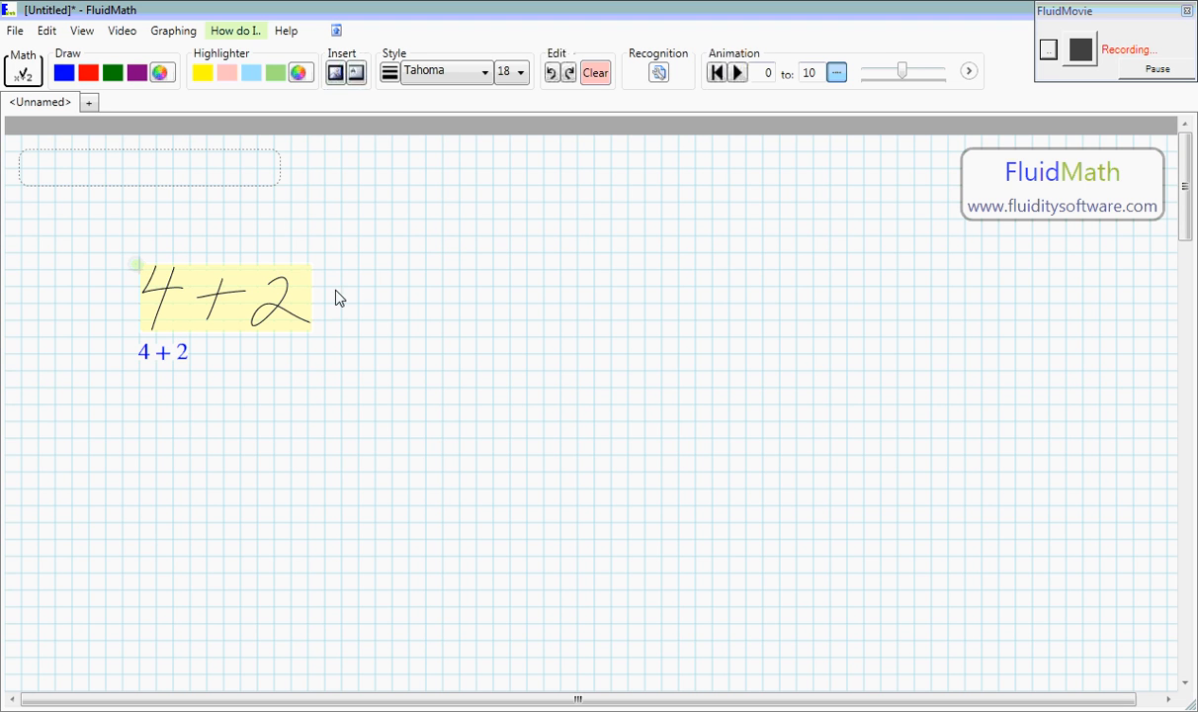
Step: Add an equals sign to 4 + 2, scratch it out, and clear the page
drag(316, 287, 380, 297)
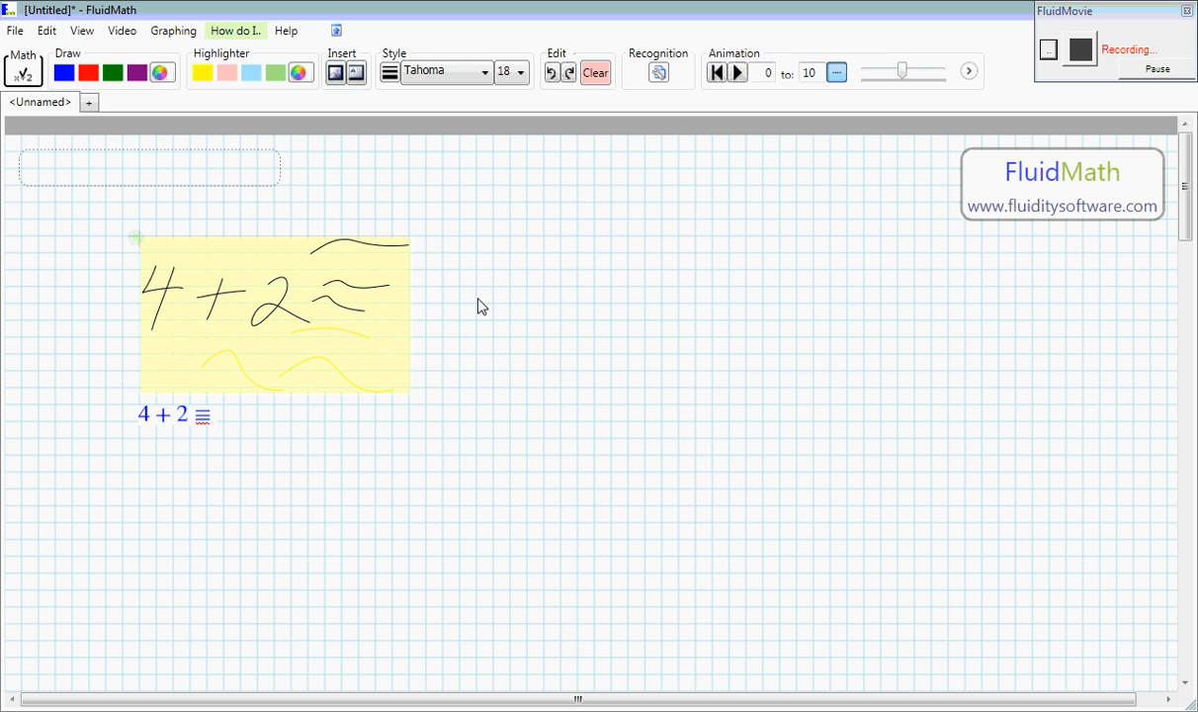
mouse_move(344, 269)
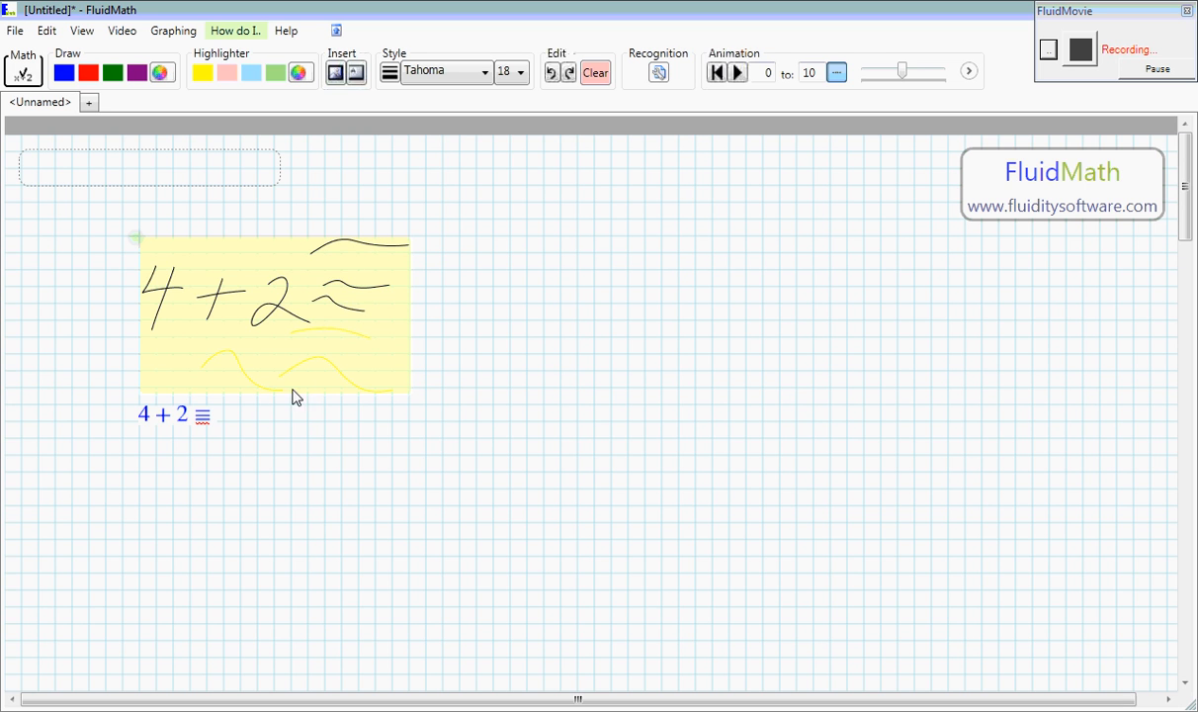
mouse_move(205, 425)
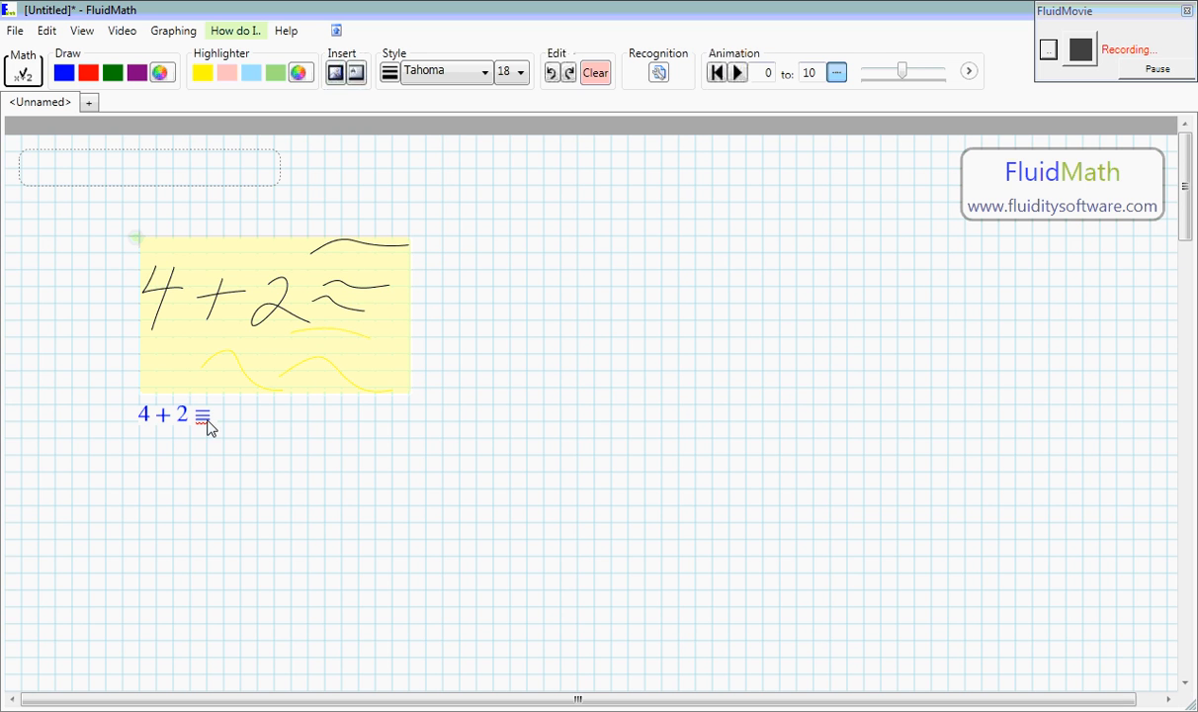
drag(366, 237, 267, 406)
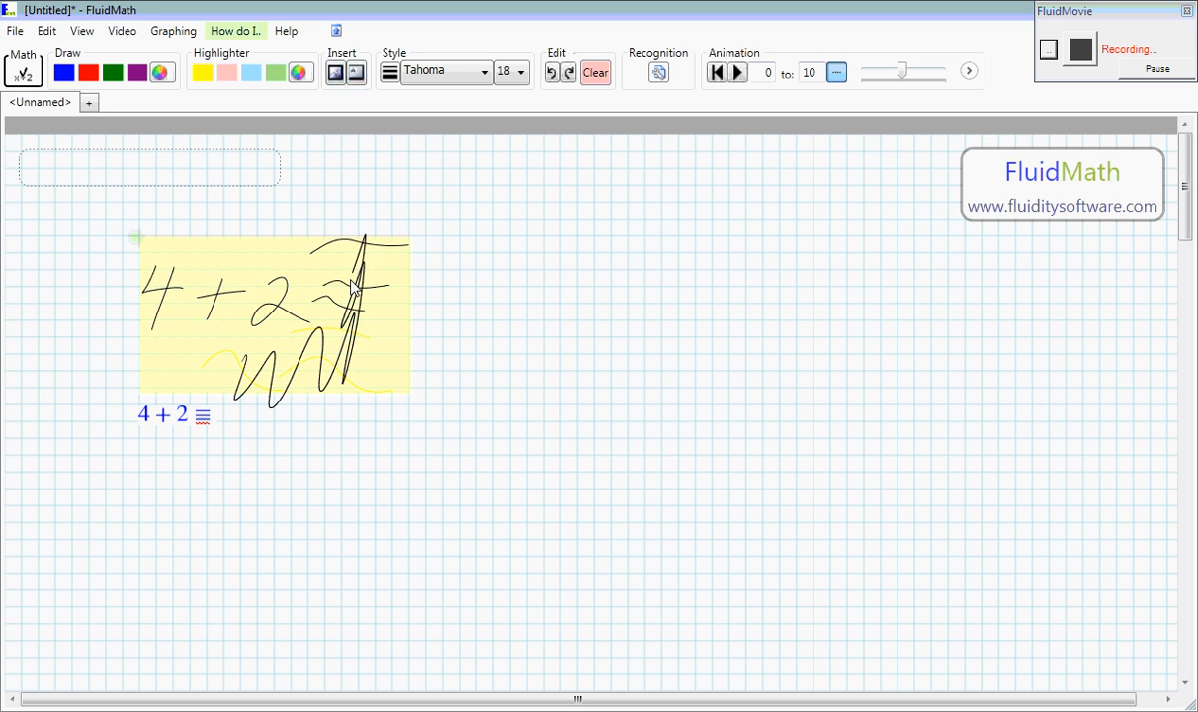
click(595, 71)
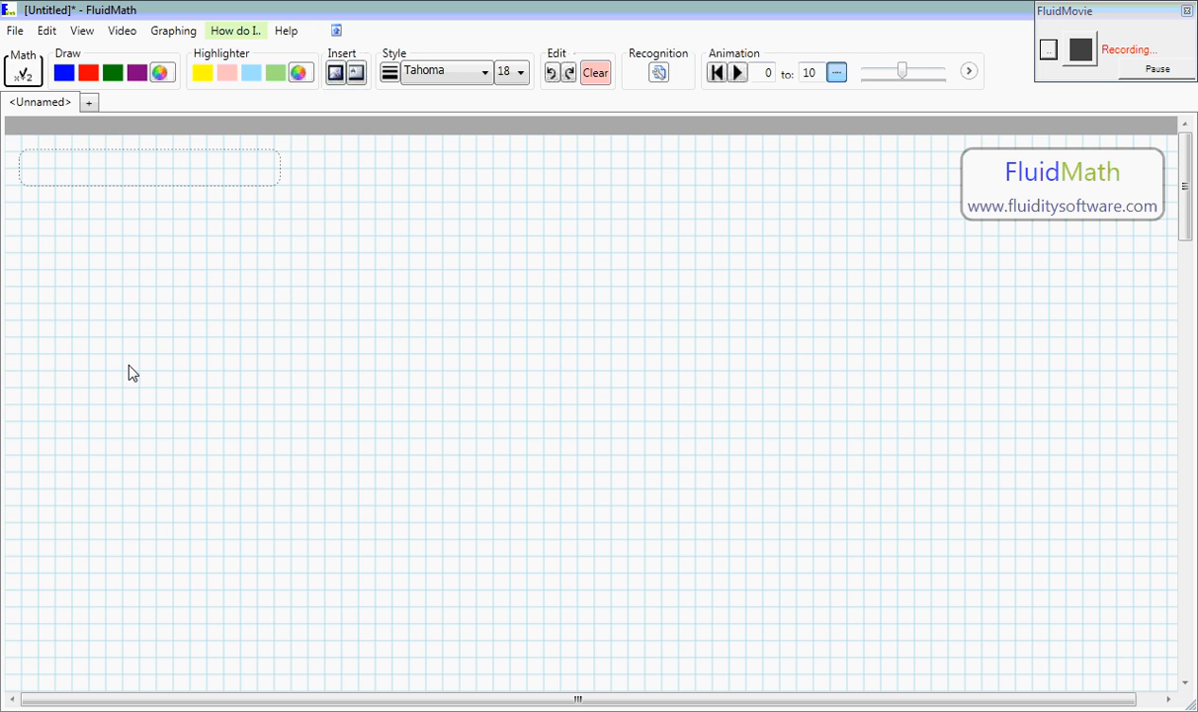
mouse_move(246, 285)
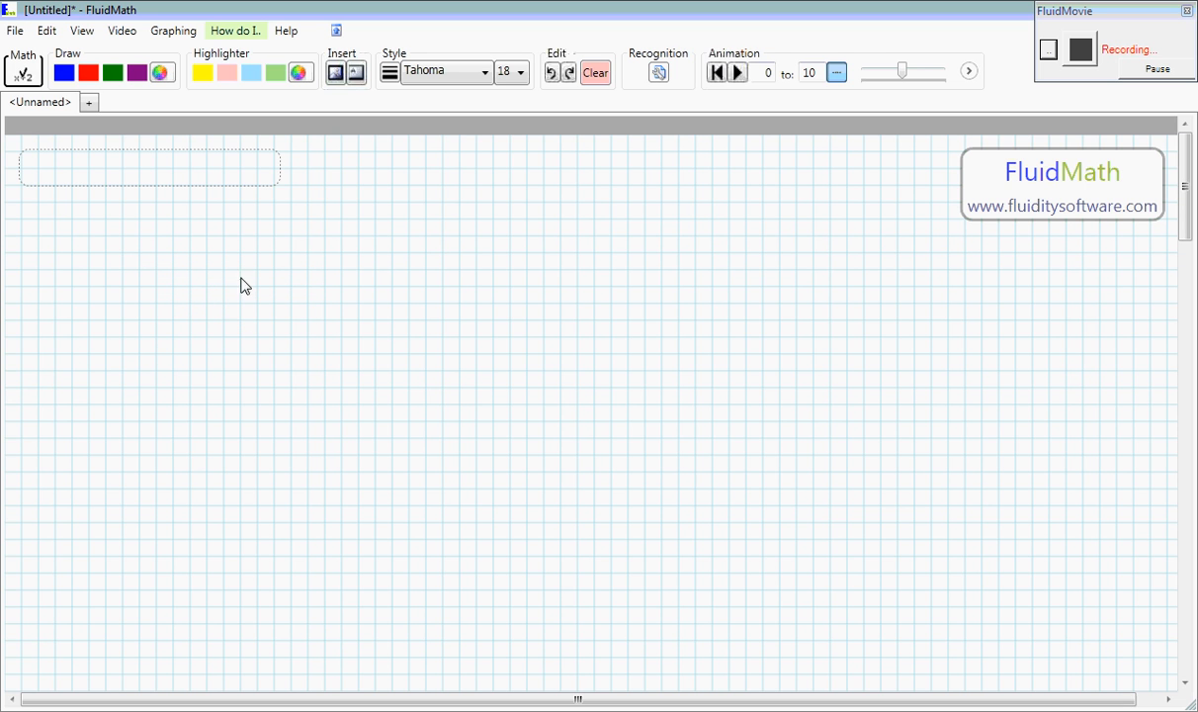
mouse_move(265, 312)
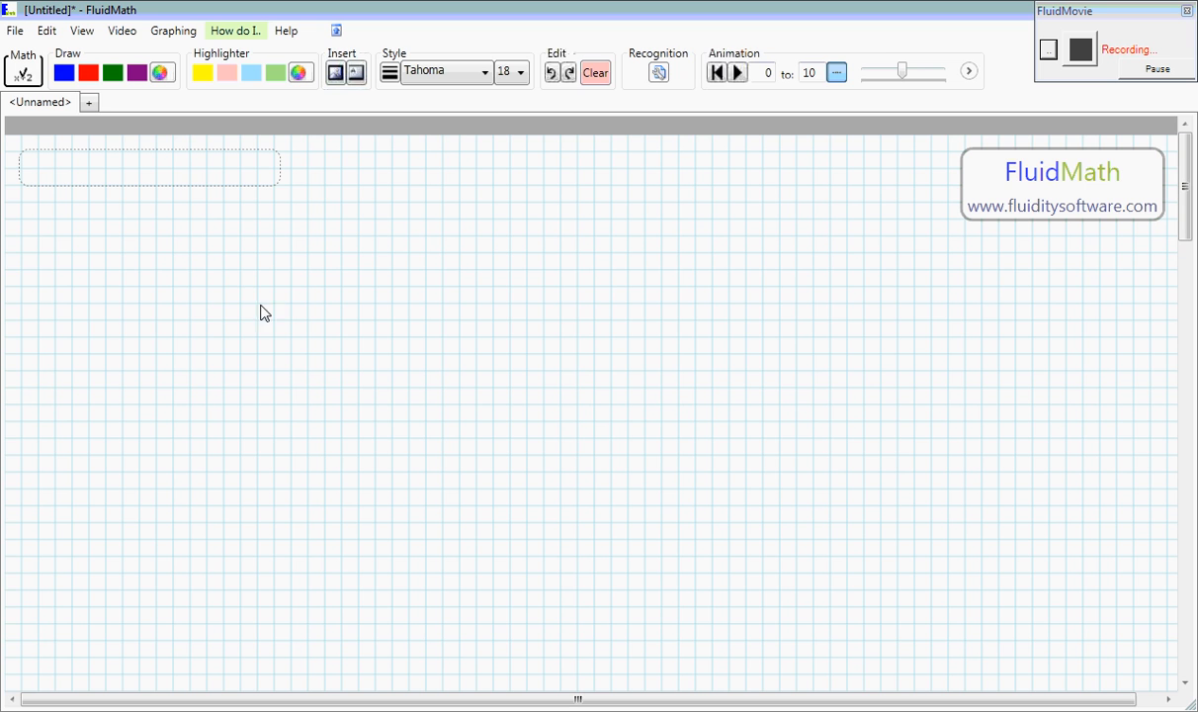
Step: Handwrite the word sin so it is recognised as sin
drag(194, 307, 247, 326)
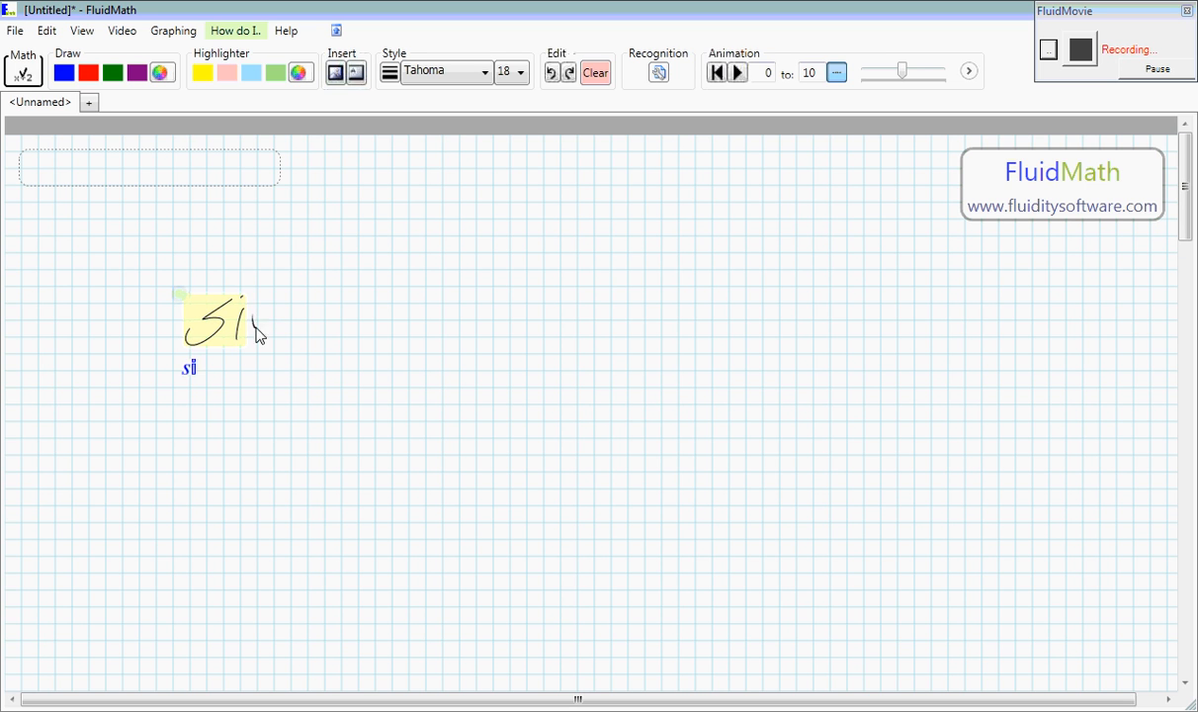
mouse_move(288, 333)
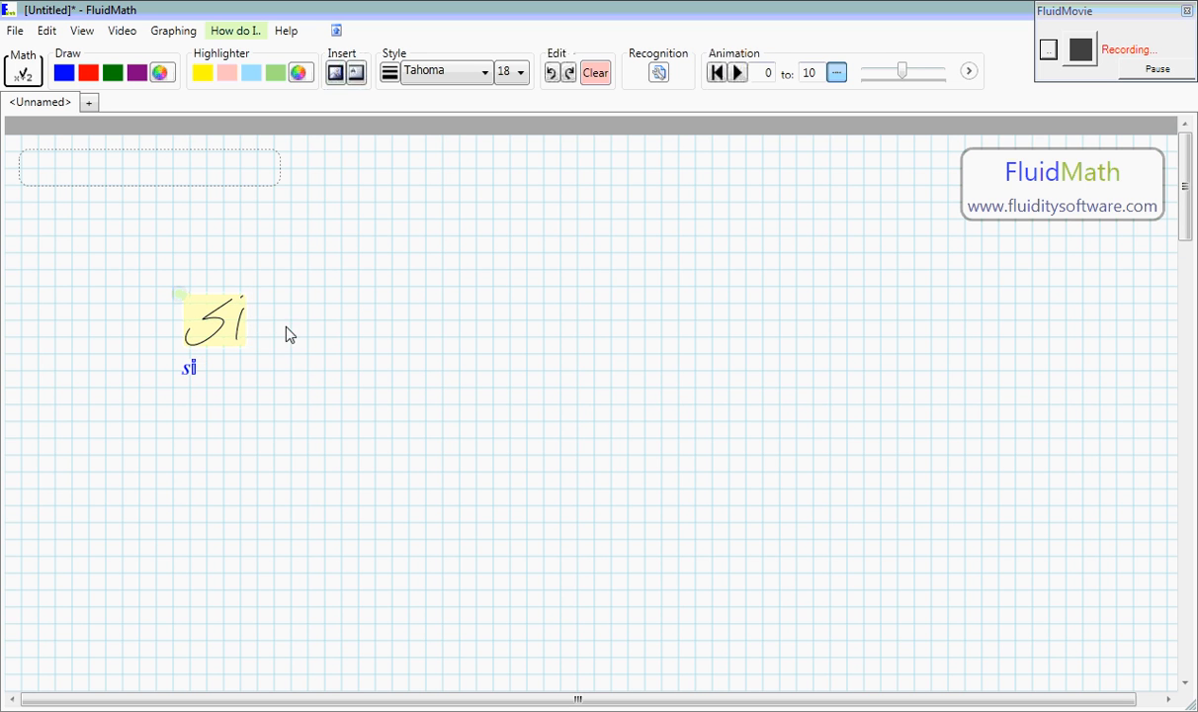
drag(253, 336, 287, 312)
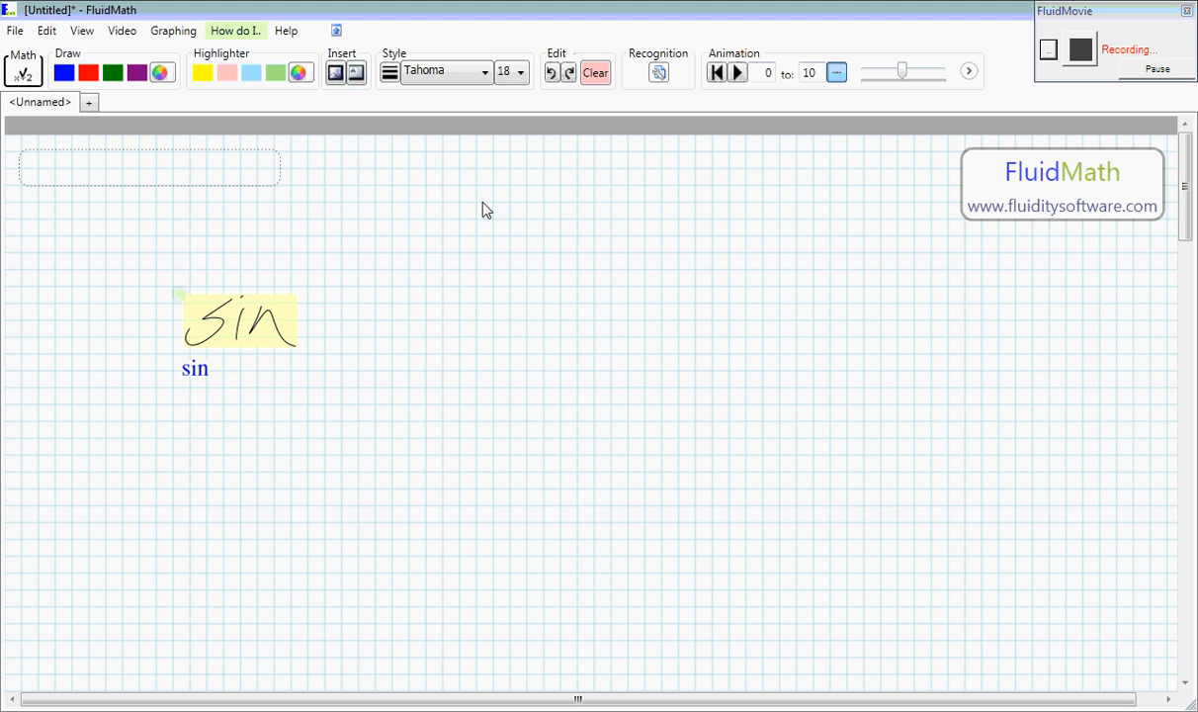
mouse_move(230, 328)
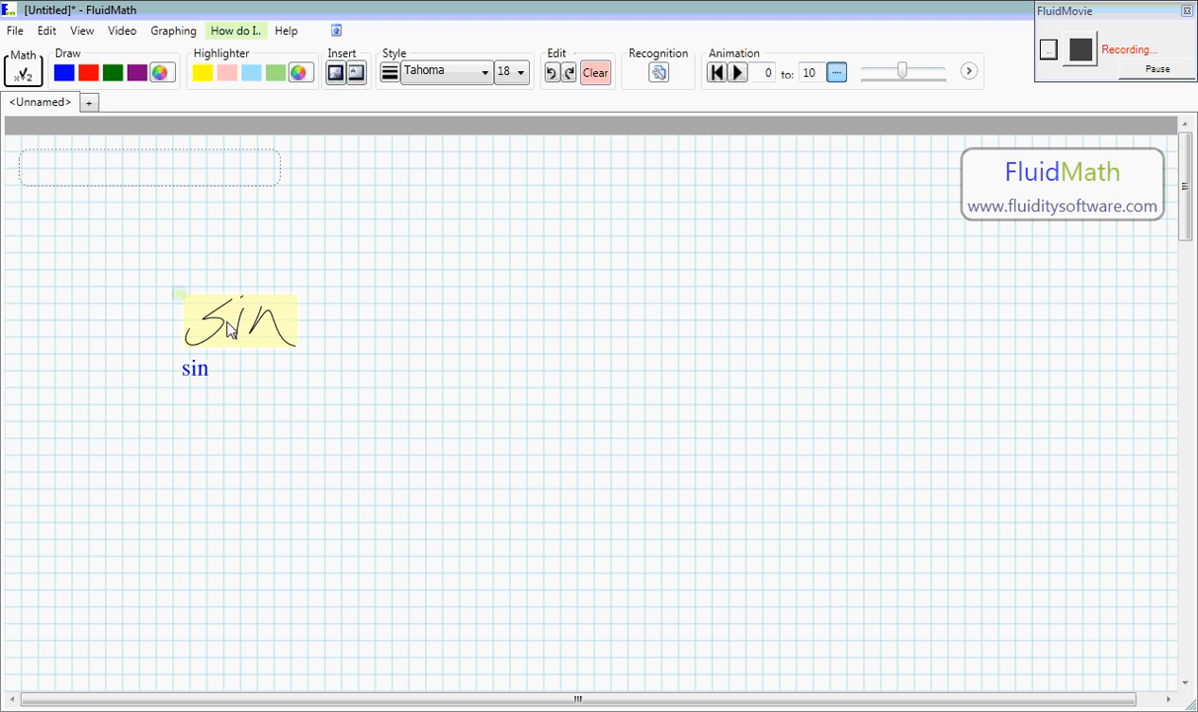
mouse_move(249, 308)
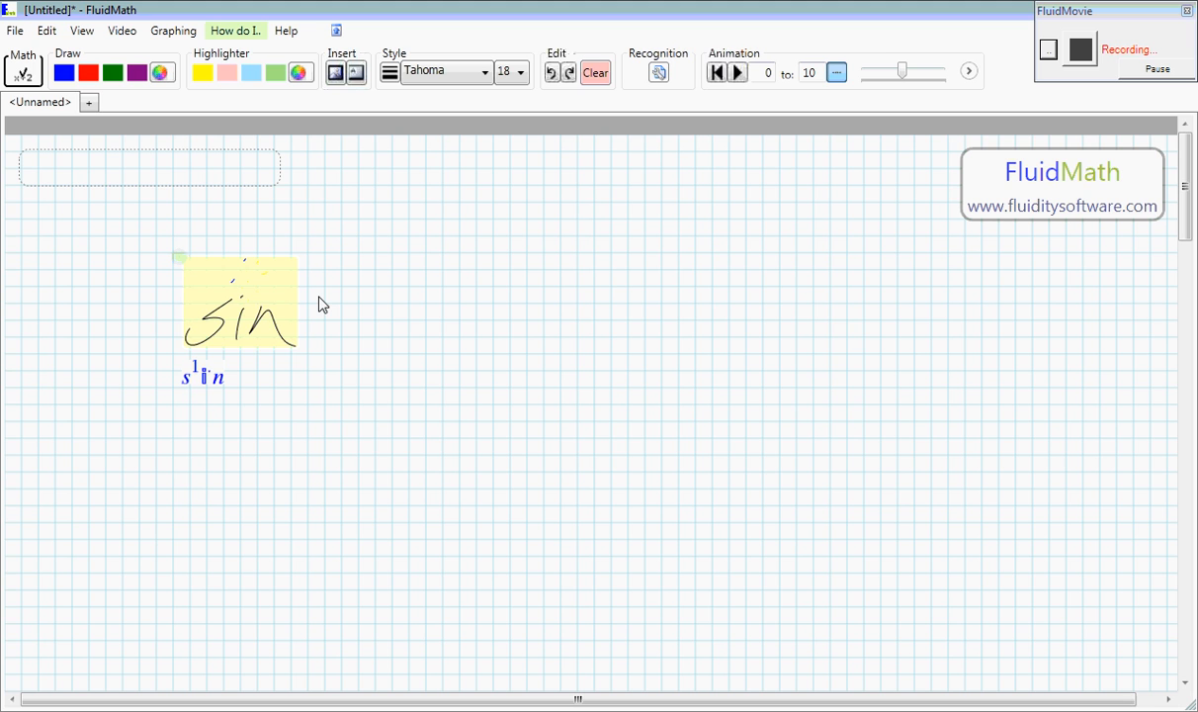
mouse_move(368, 210)
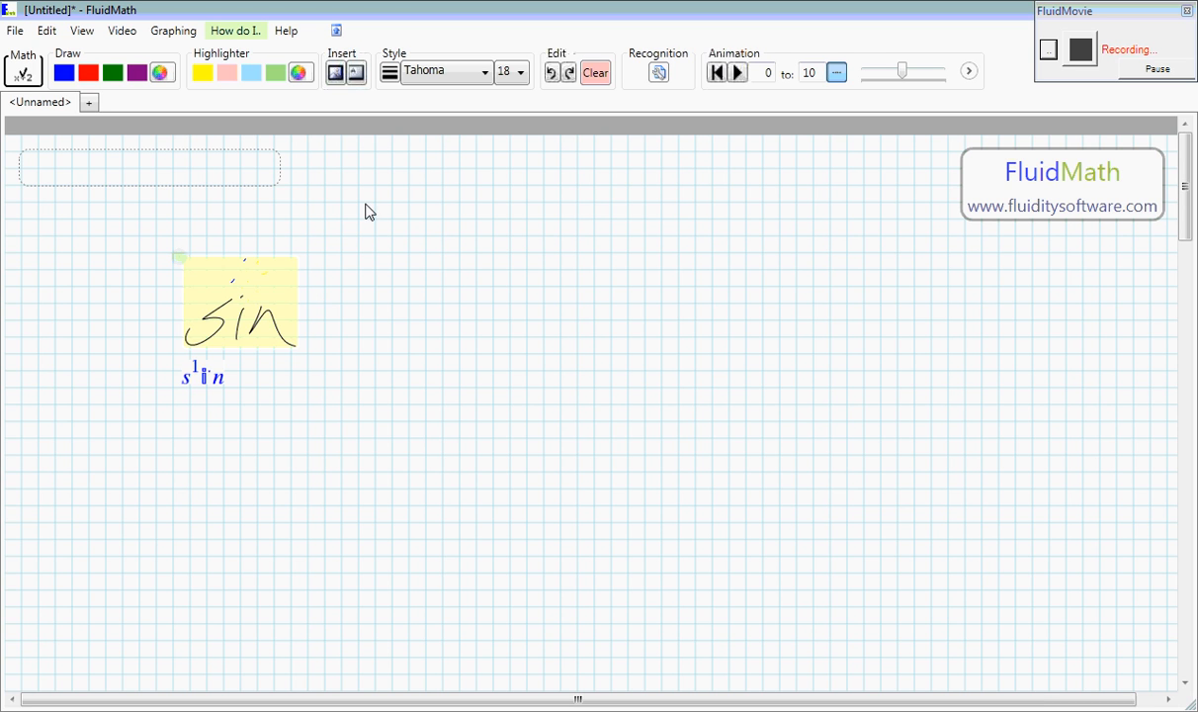
mouse_move(232, 294)
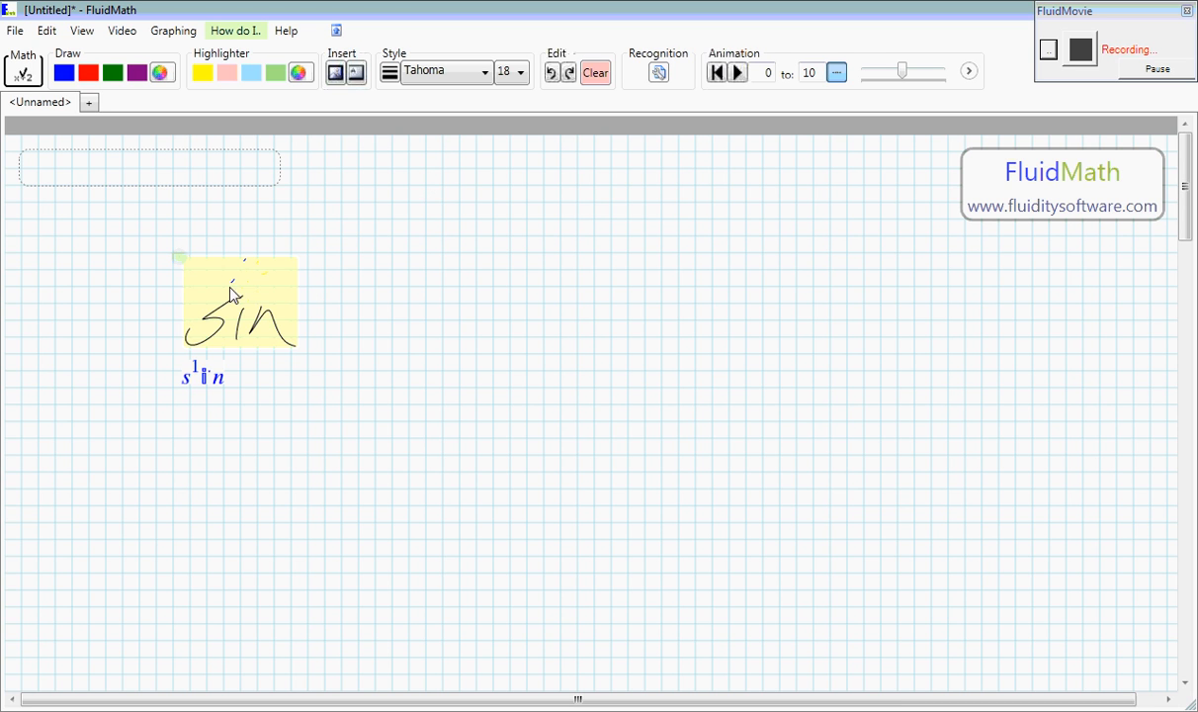
mouse_move(490, 247)
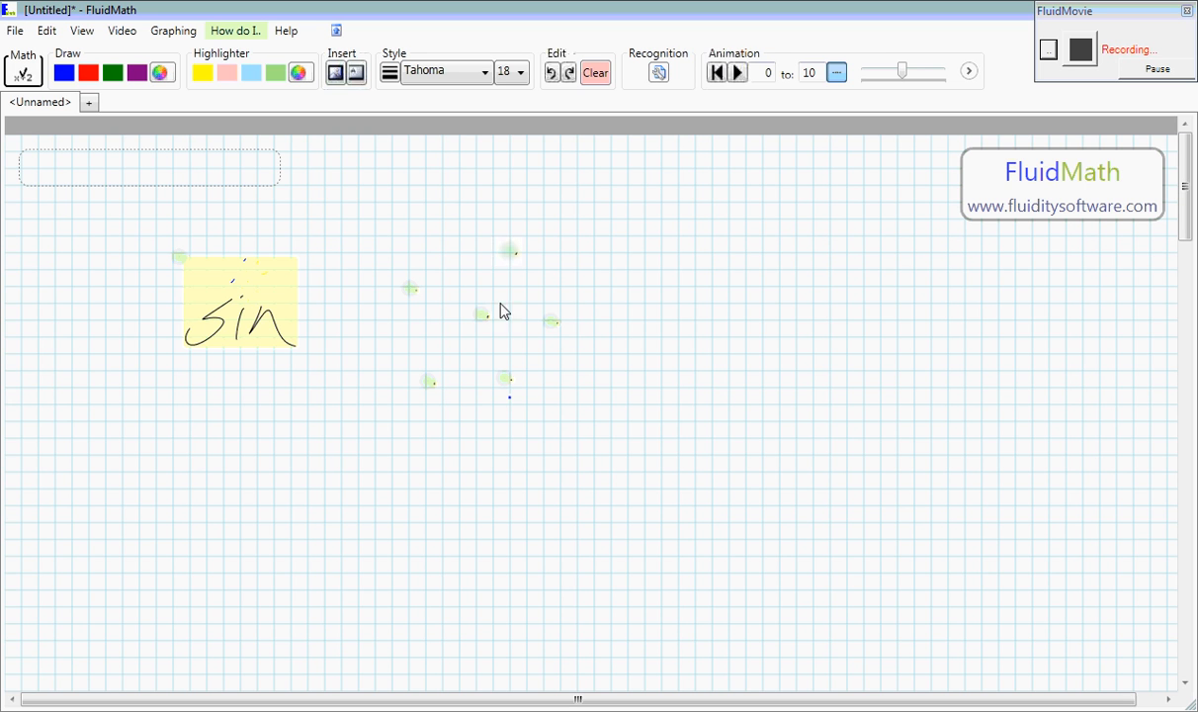
mouse_move(480, 294)
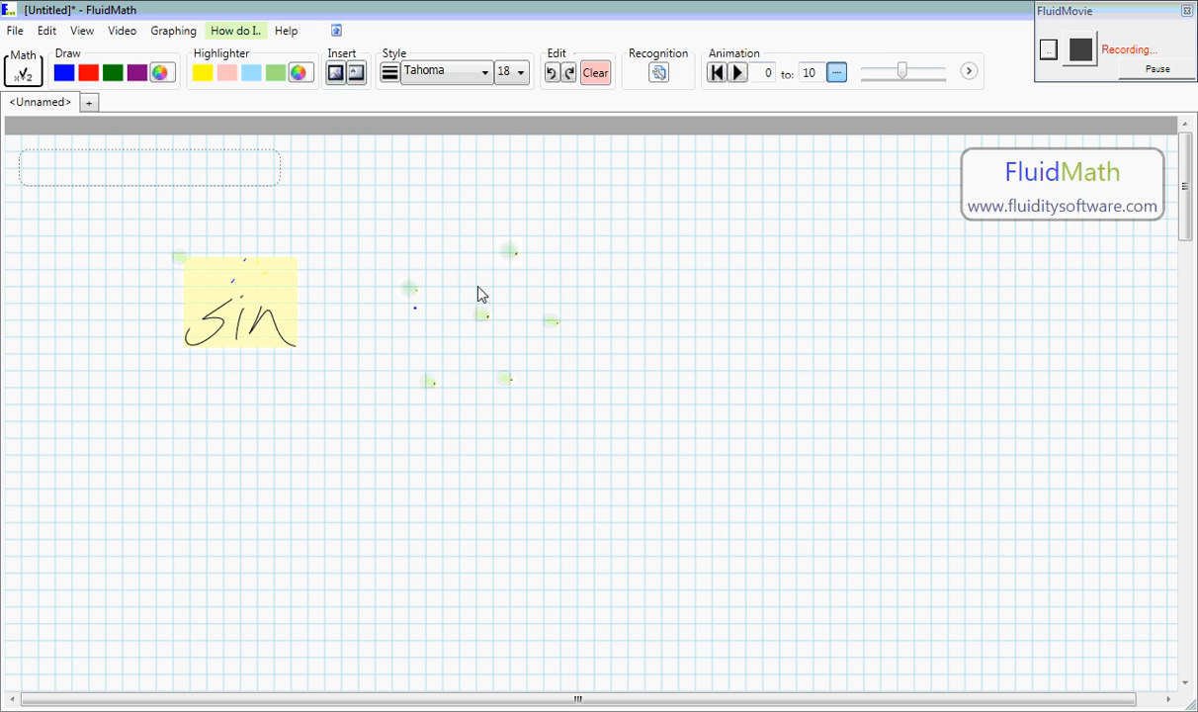
mouse_move(465, 352)
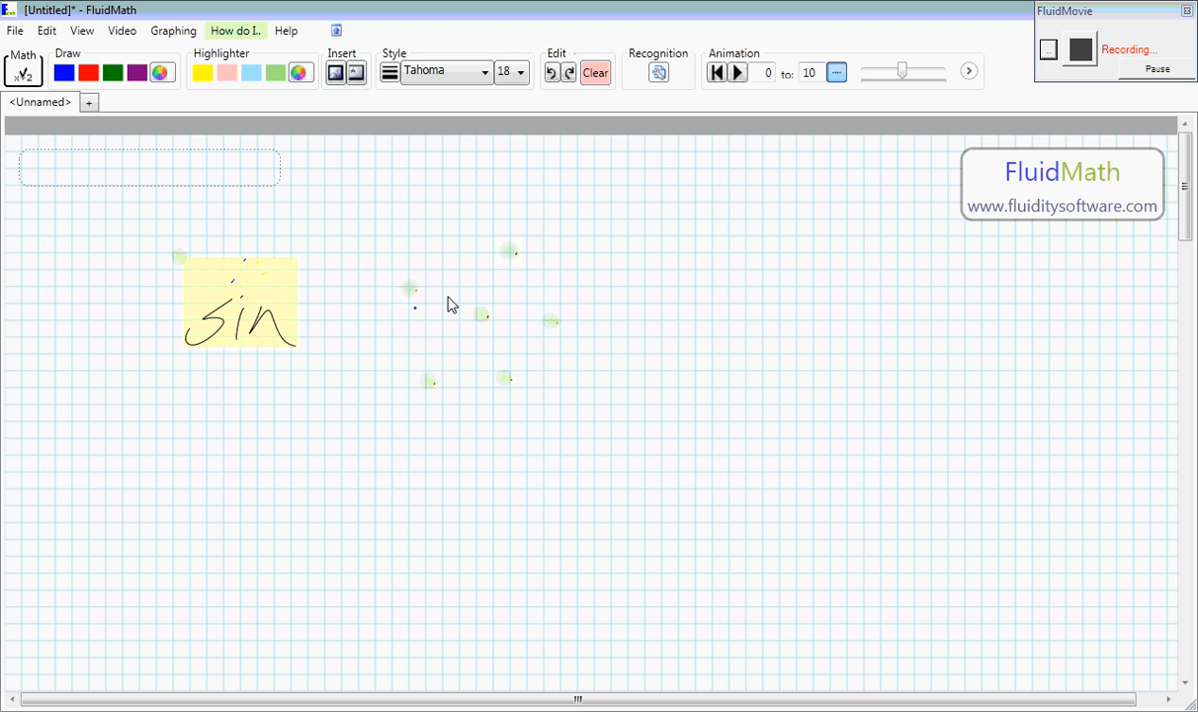
mouse_move(495, 389)
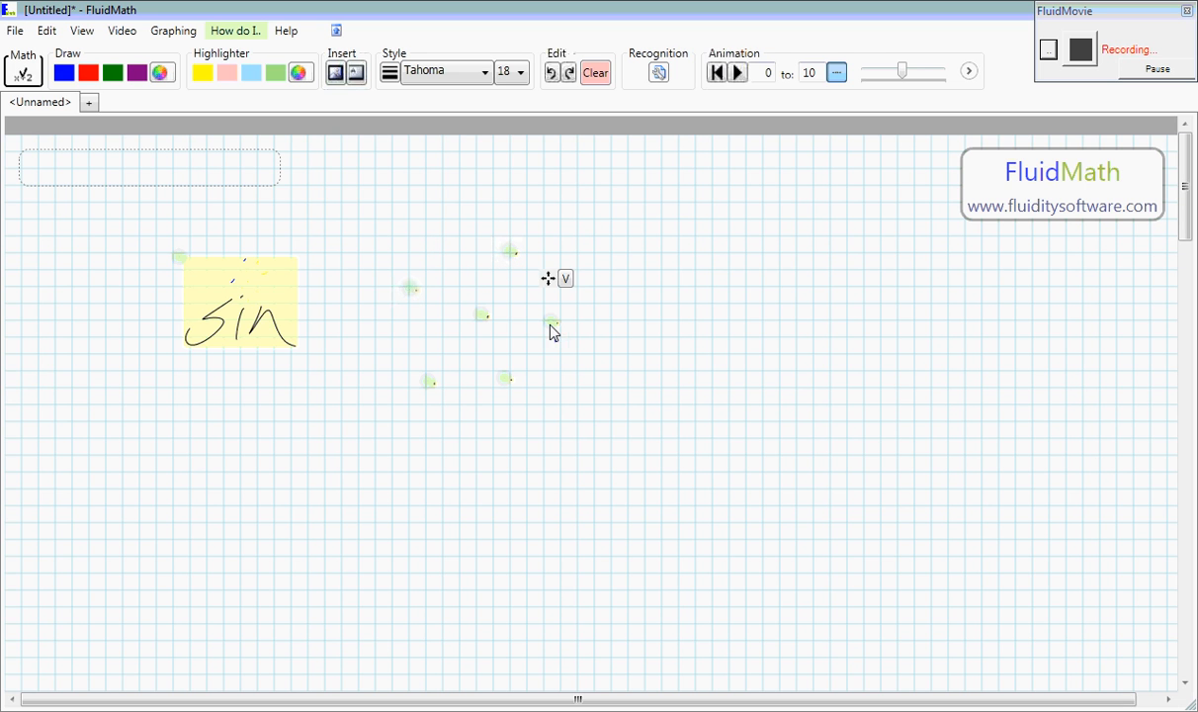
drag(550, 277, 425, 338)
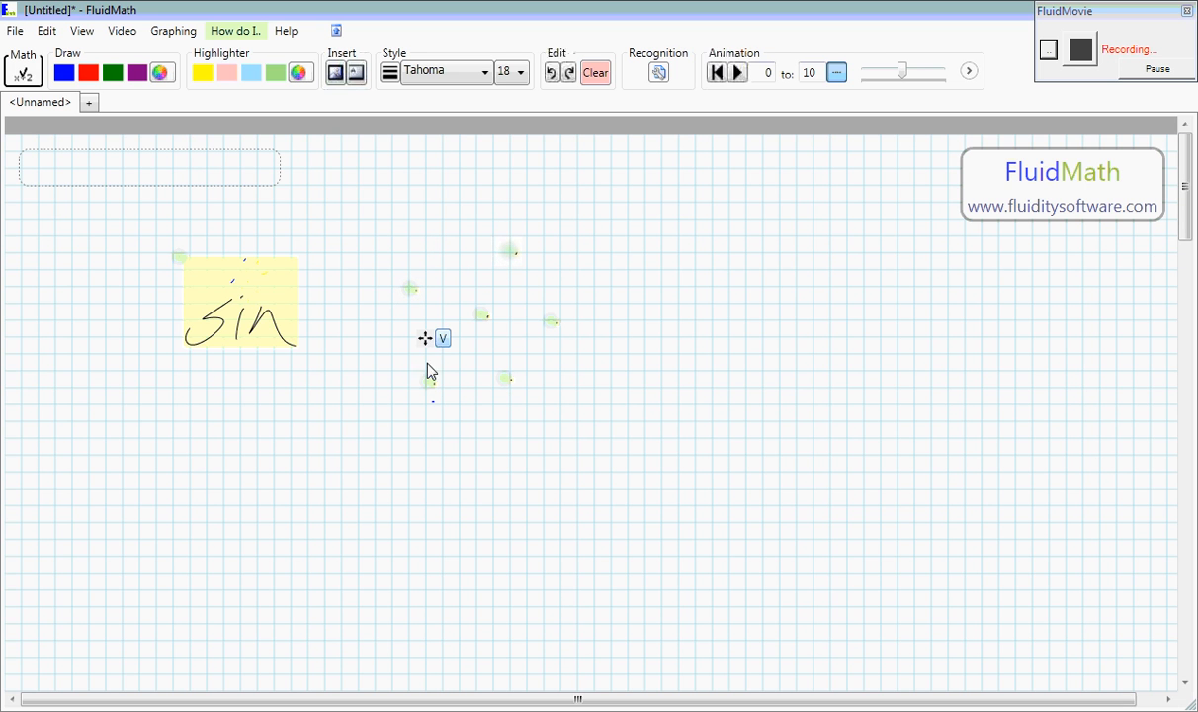
mouse_move(358, 453)
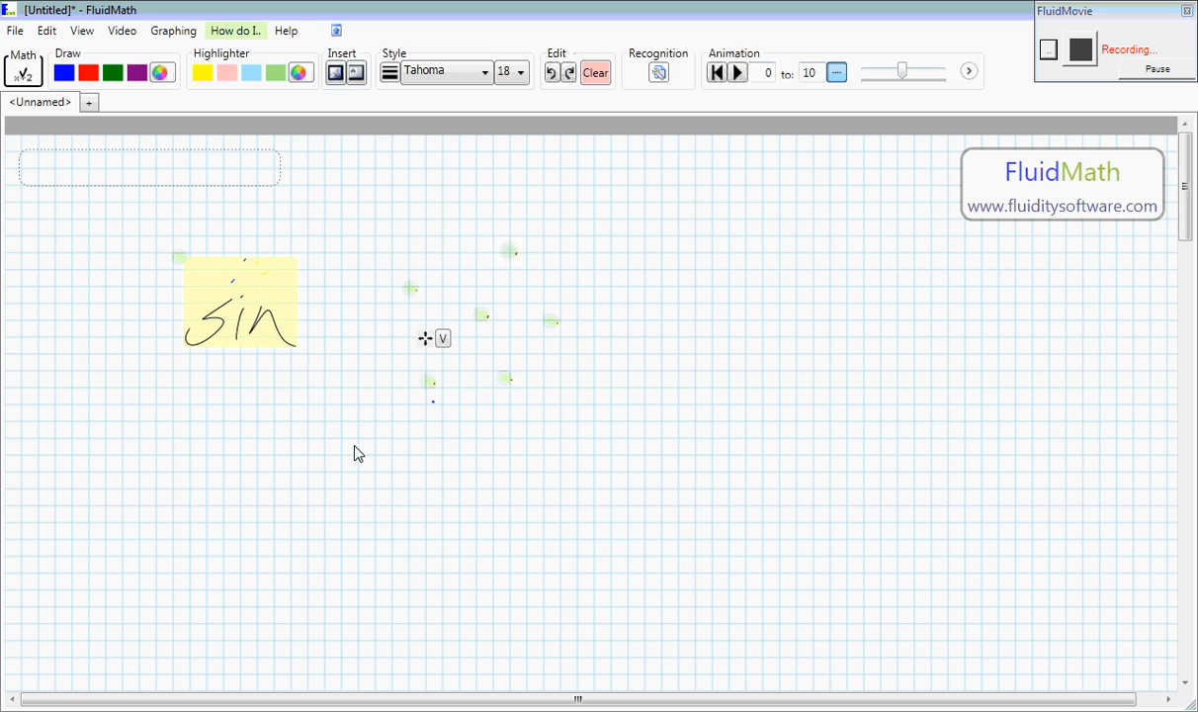
mouse_move(192, 269)
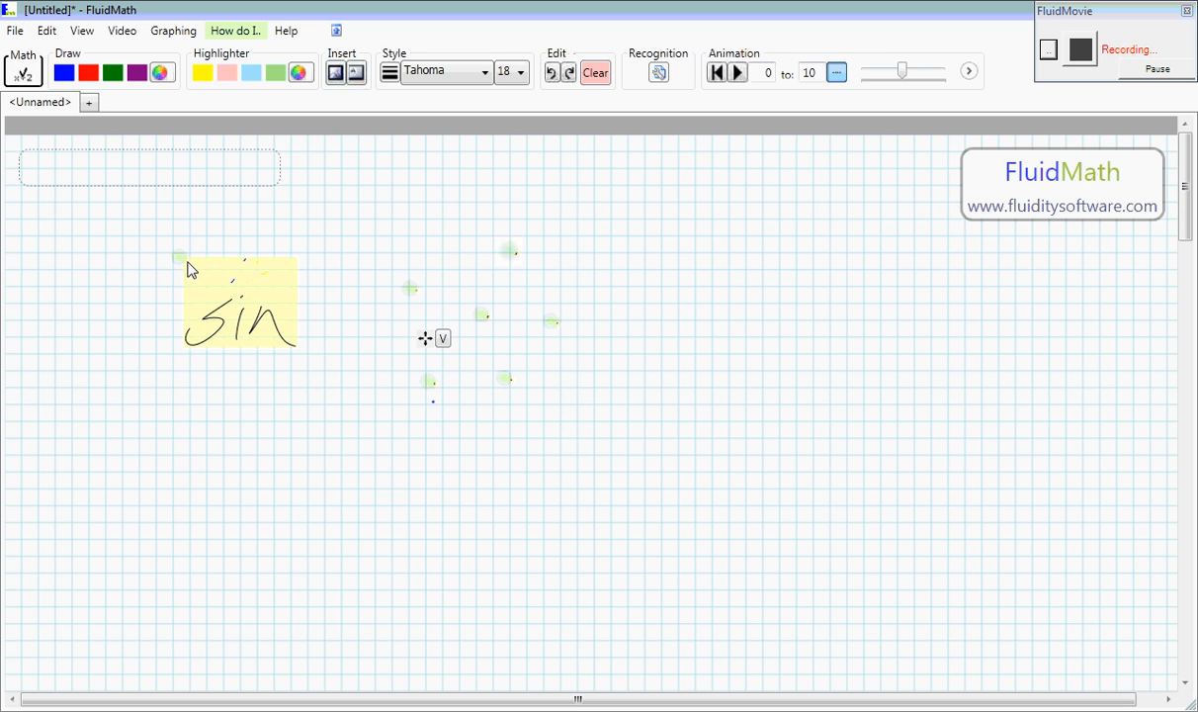
mouse_move(188, 427)
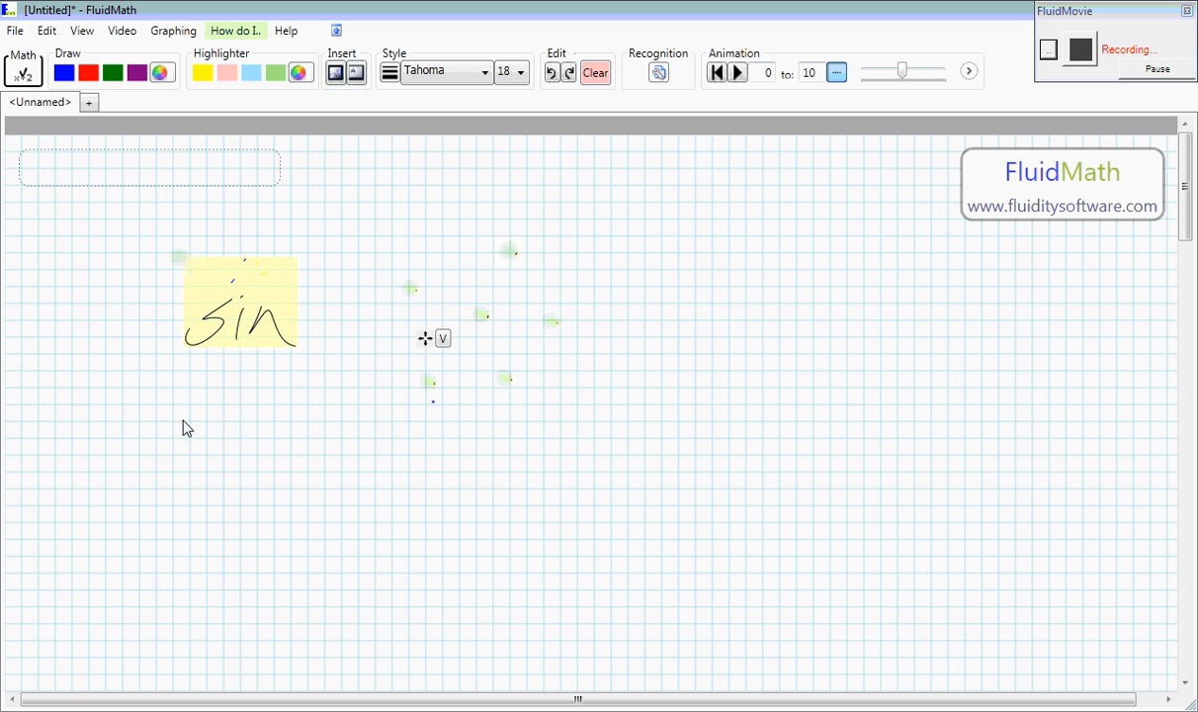
mouse_move(415, 301)
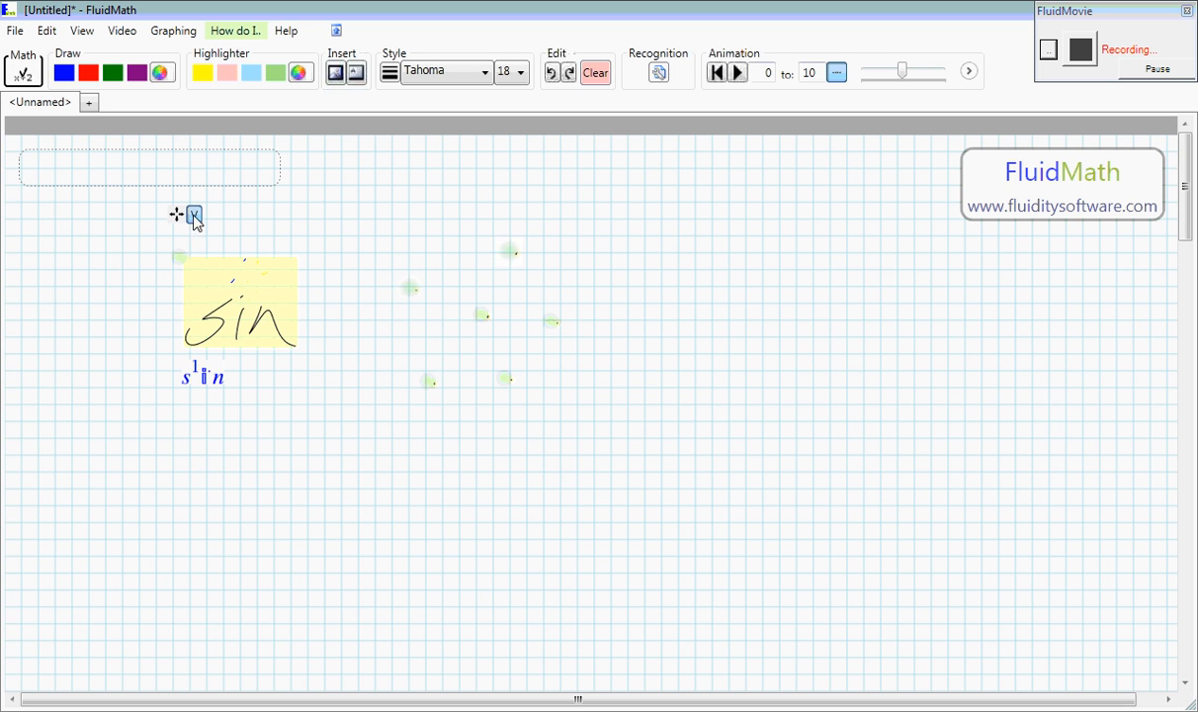
mouse_move(231, 209)
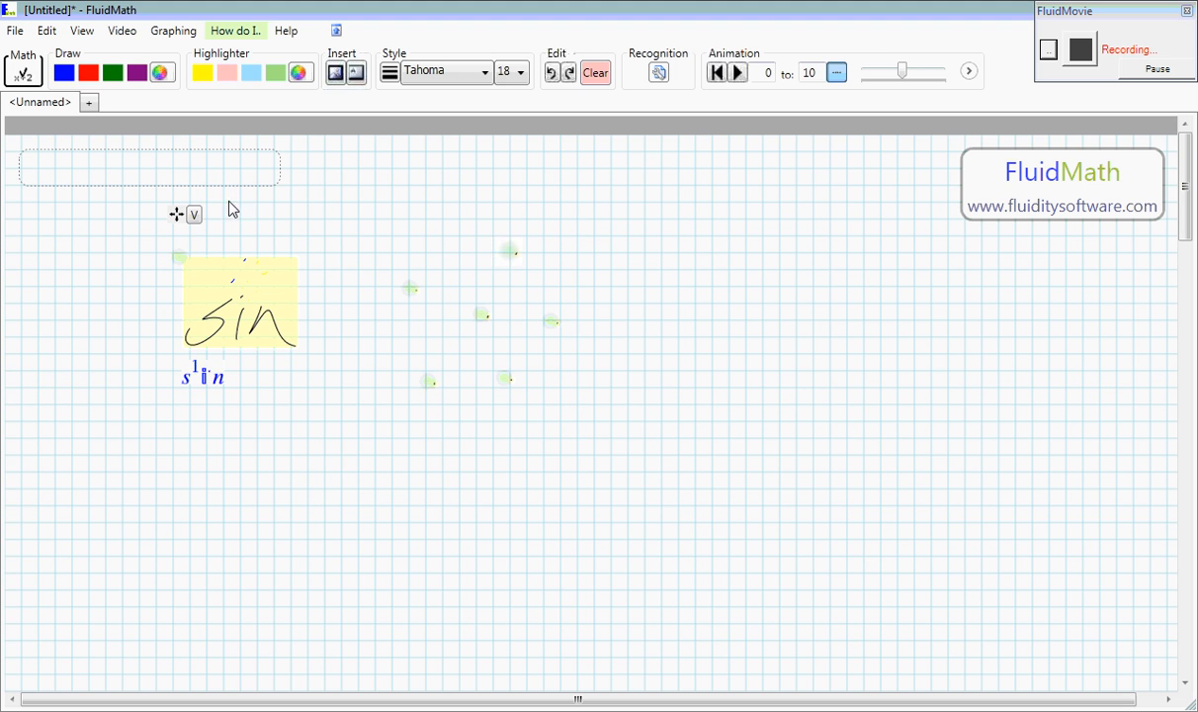
mouse_move(504, 391)
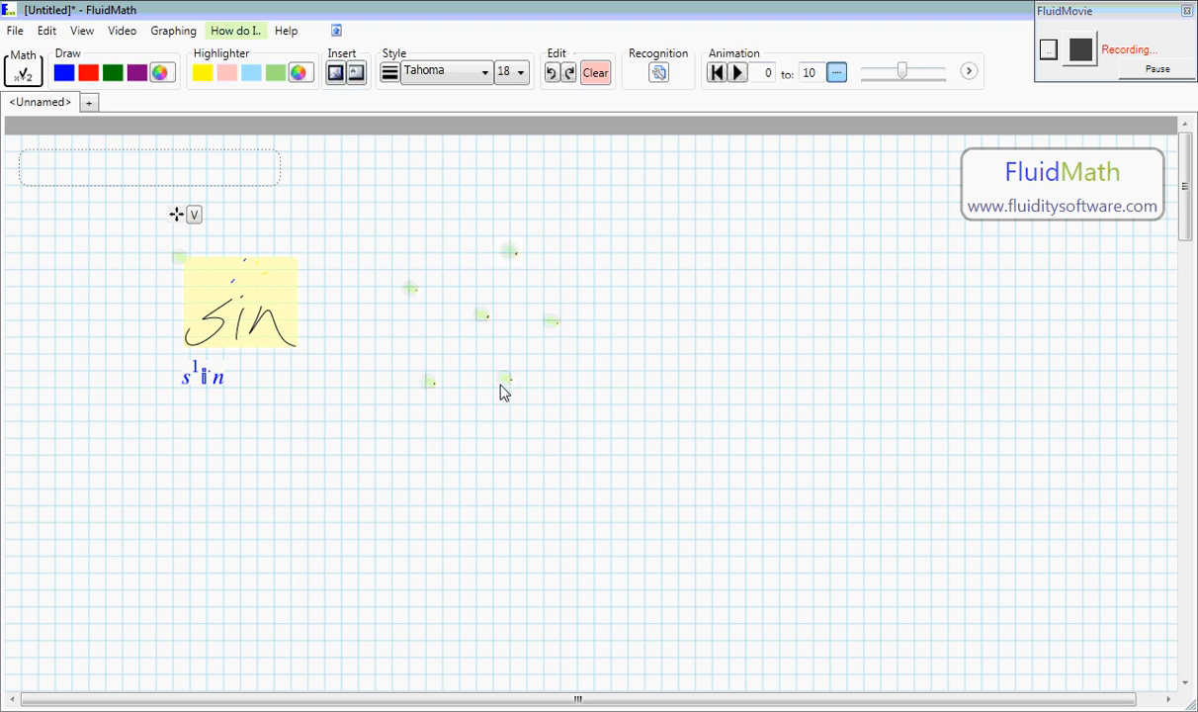
mouse_move(526, 376)
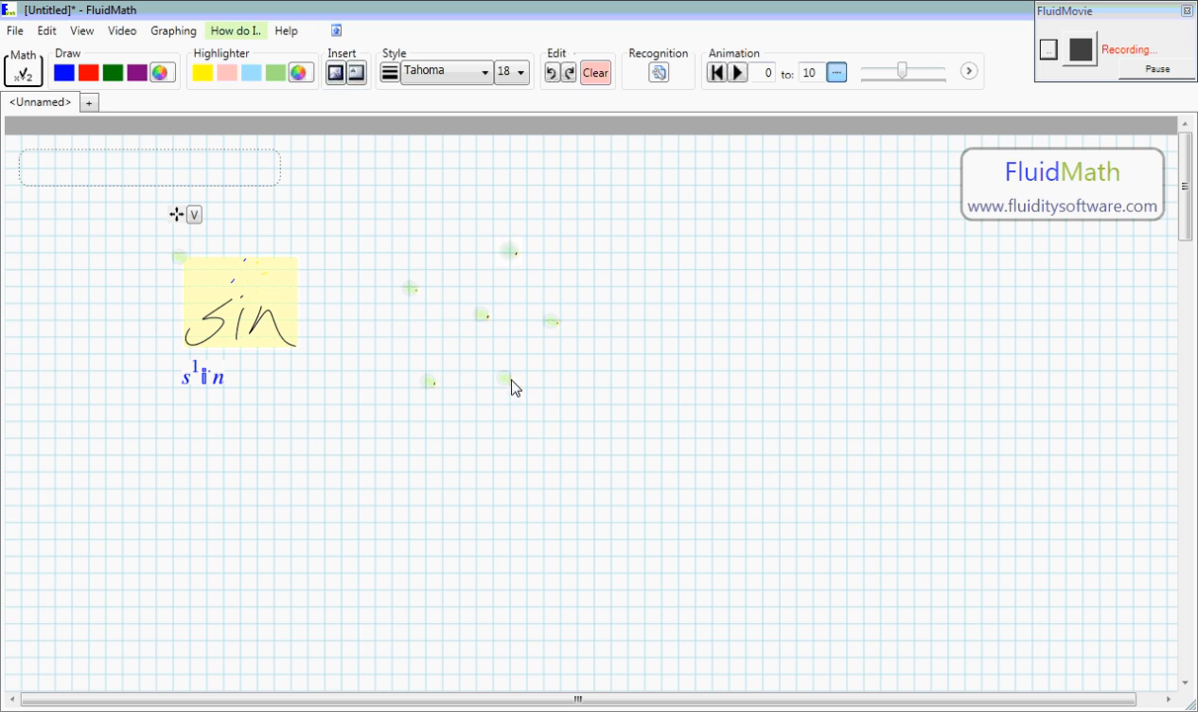
mouse_move(495, 413)
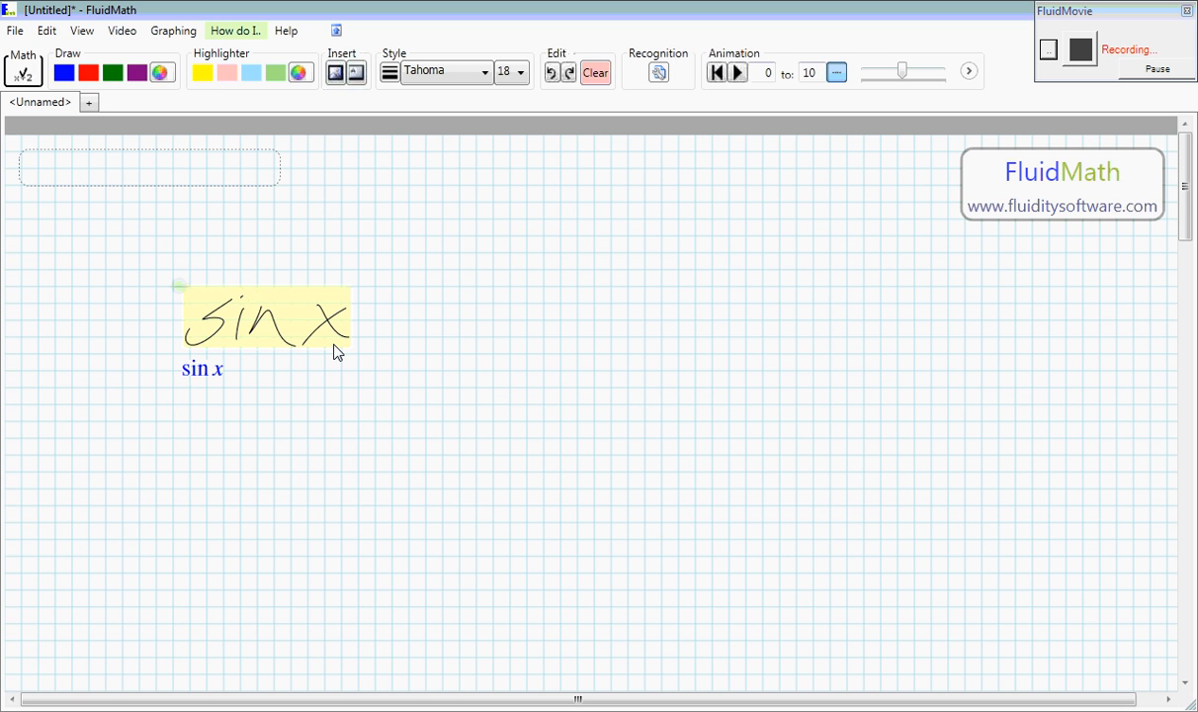
Step: Clear sin x, write the fraction 1/3 after m =, and sketch a graph beside the equations
click(595, 72)
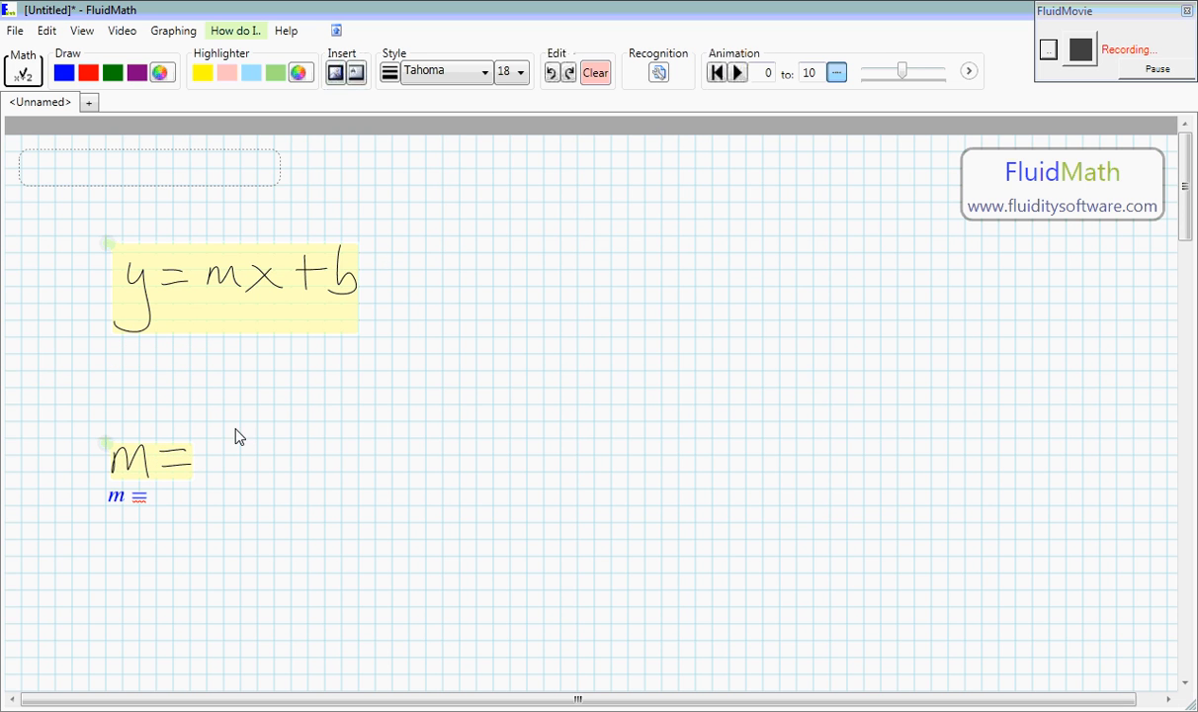
drag(231, 425, 261, 481)
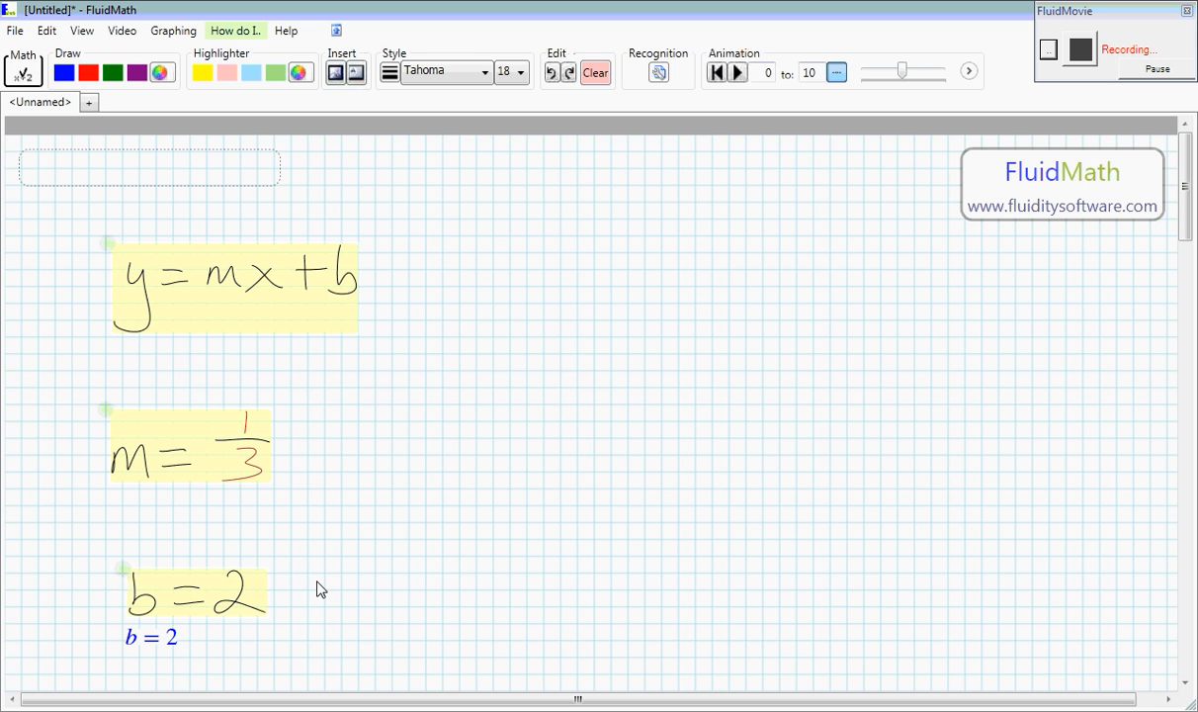
drag(704, 247, 700, 577)
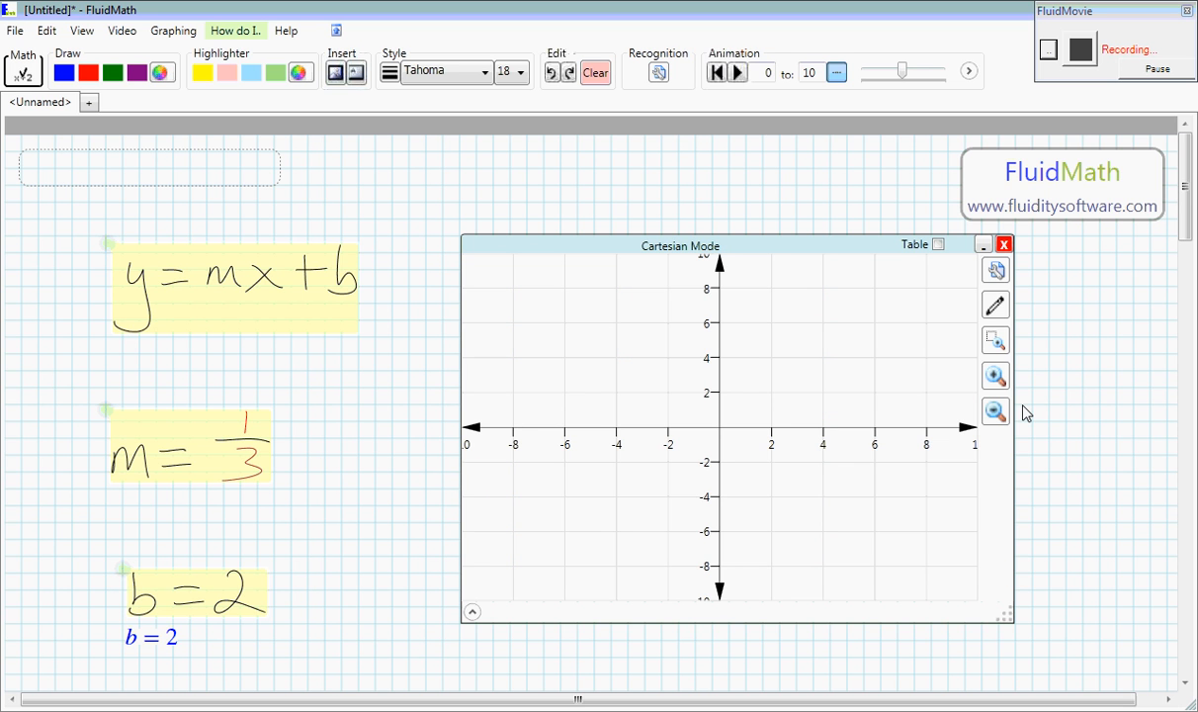
Step: Remove the Cartesian graph, recreate it, and move it next to the equations
drag(680, 245, 640, 269)
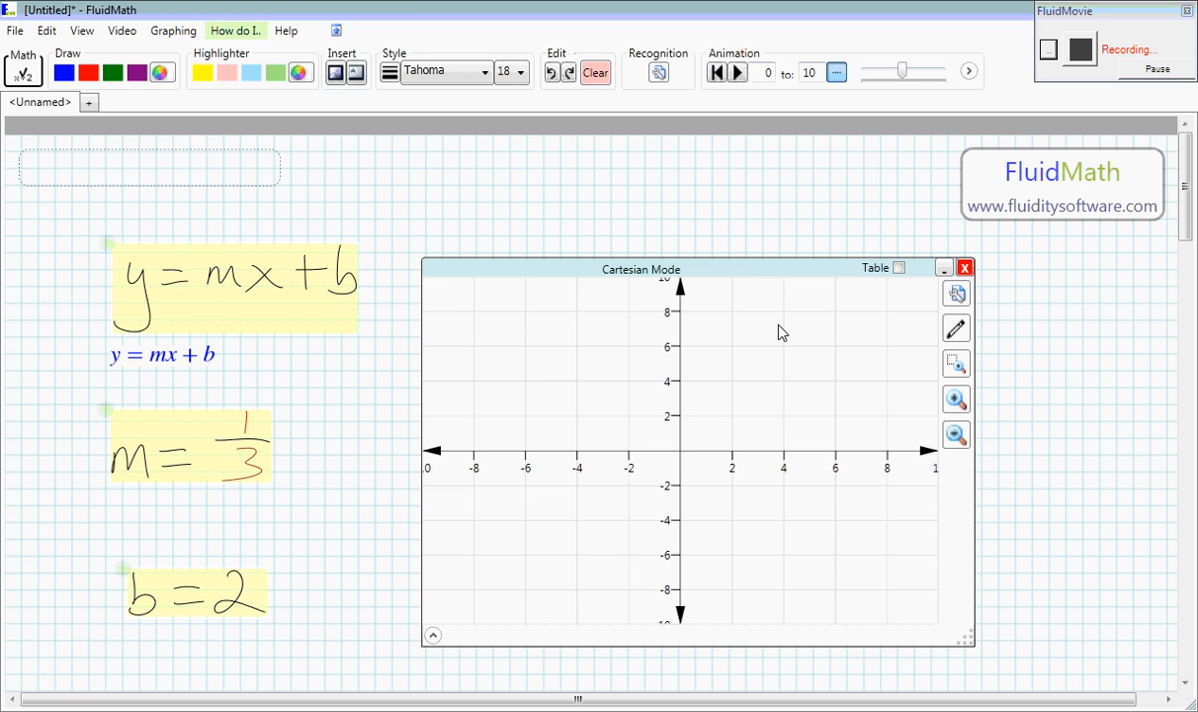
click(965, 267)
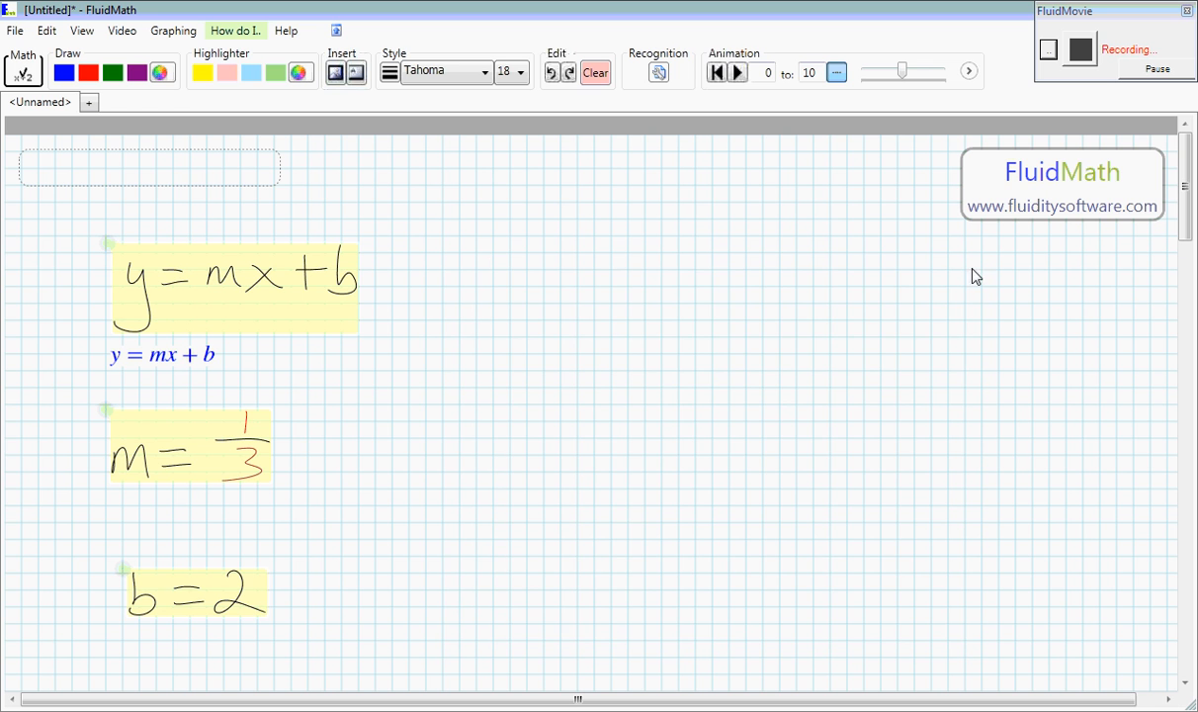
drag(719, 220, 704, 450)
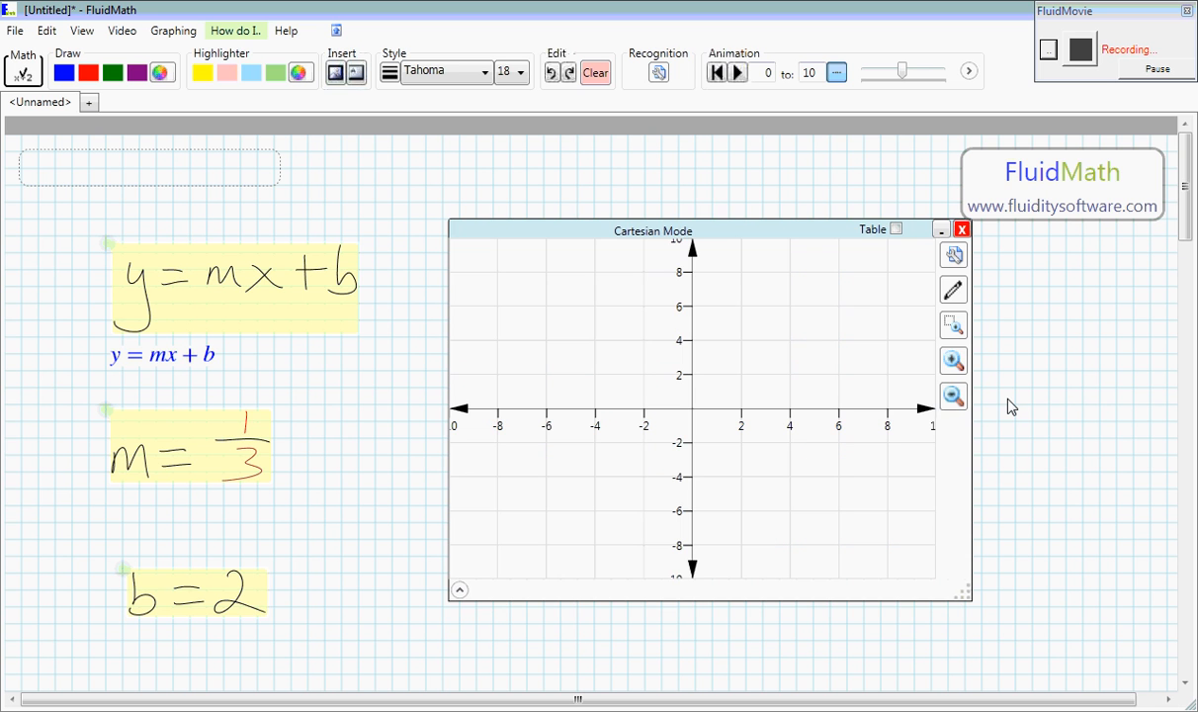
drag(653, 229, 629, 253)
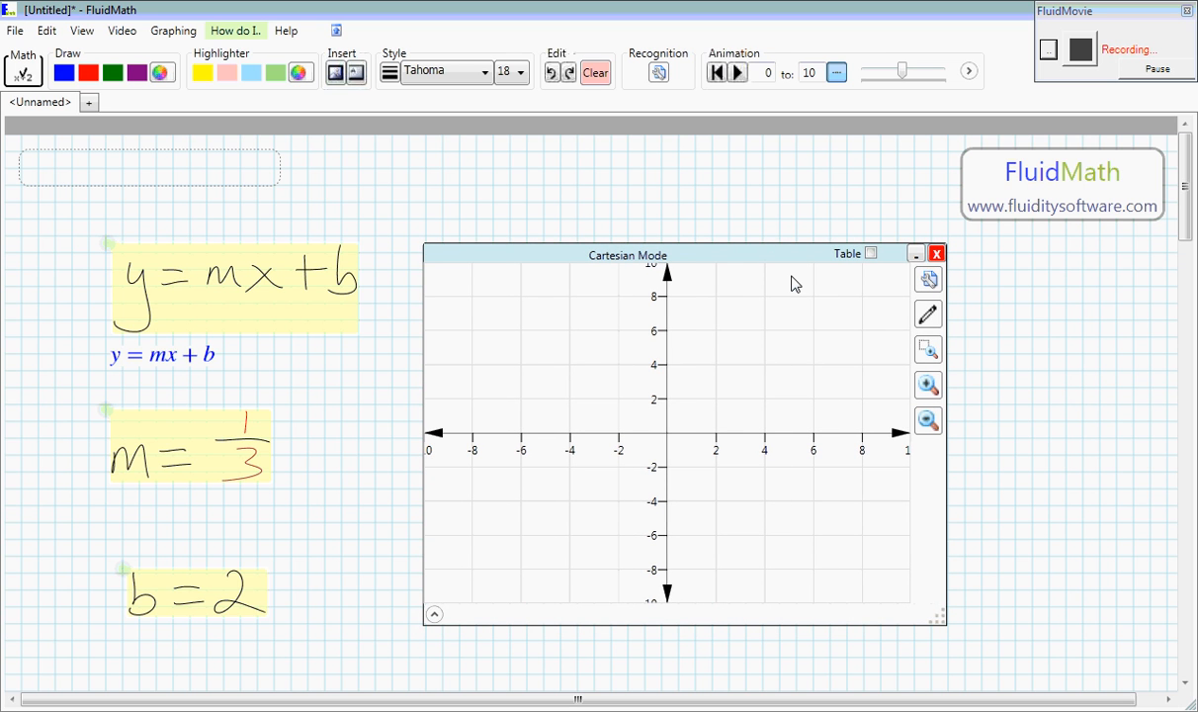
mouse_move(285, 316)
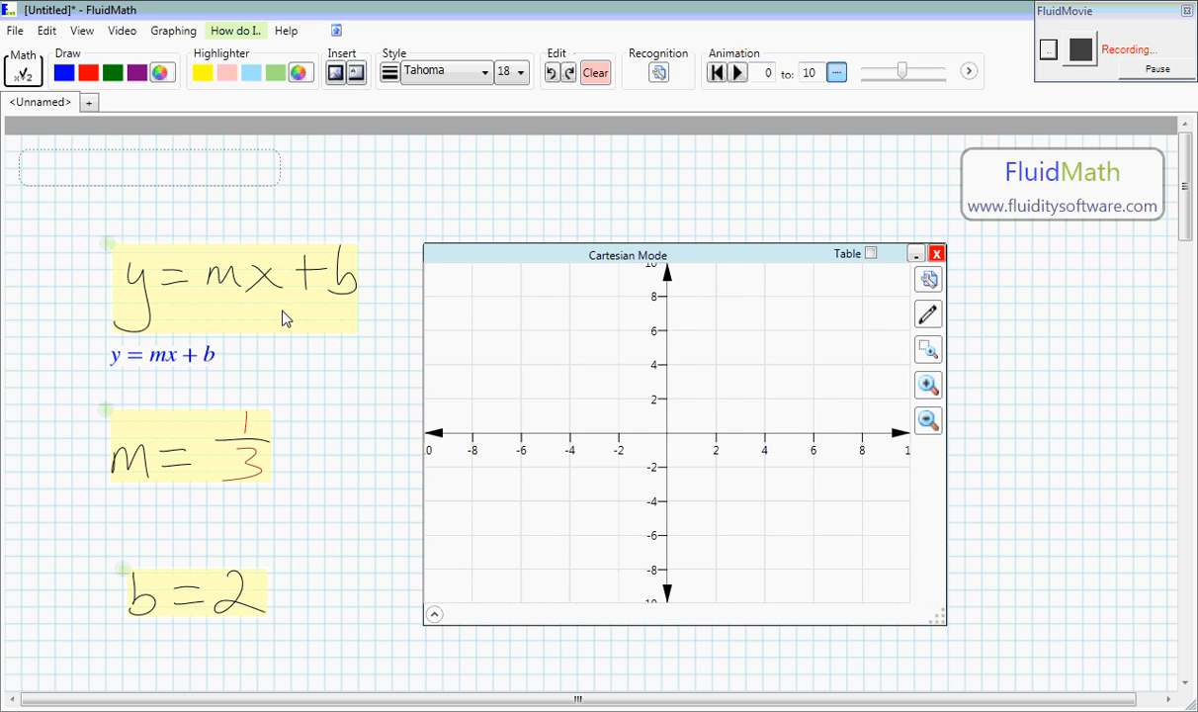
Step: Plot y = mx + b on the graph as a rising line crossing the y-axis at 2
click(927, 384)
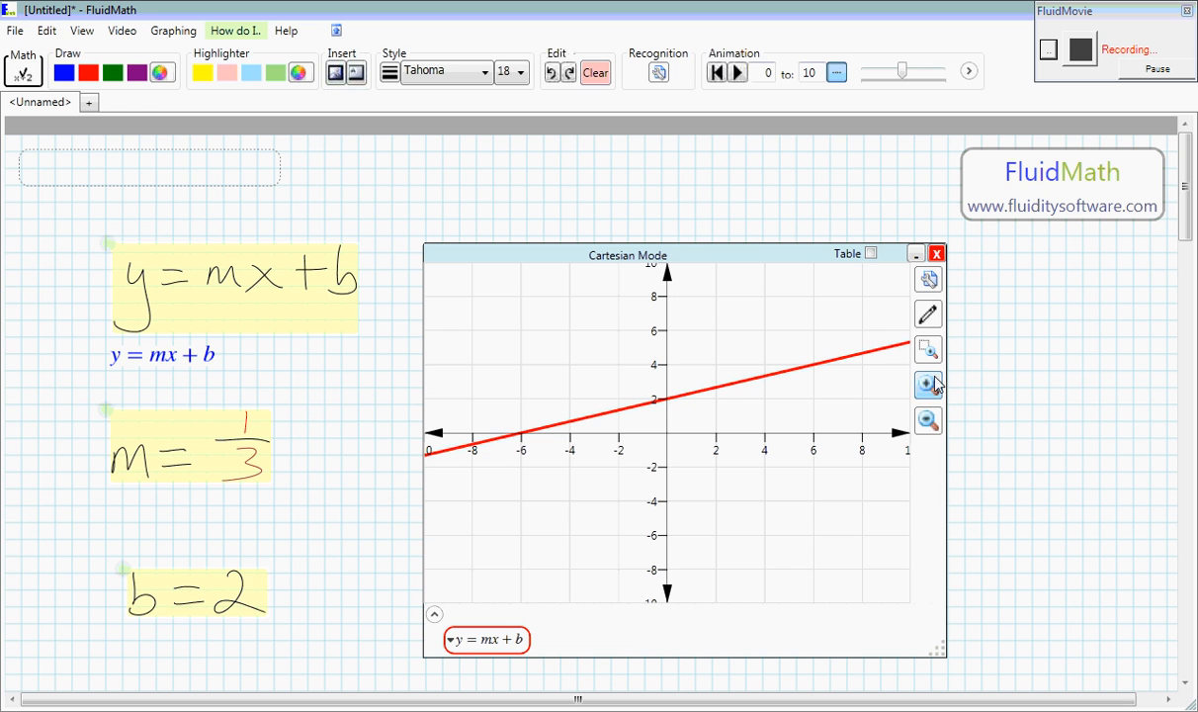
click(930, 384)
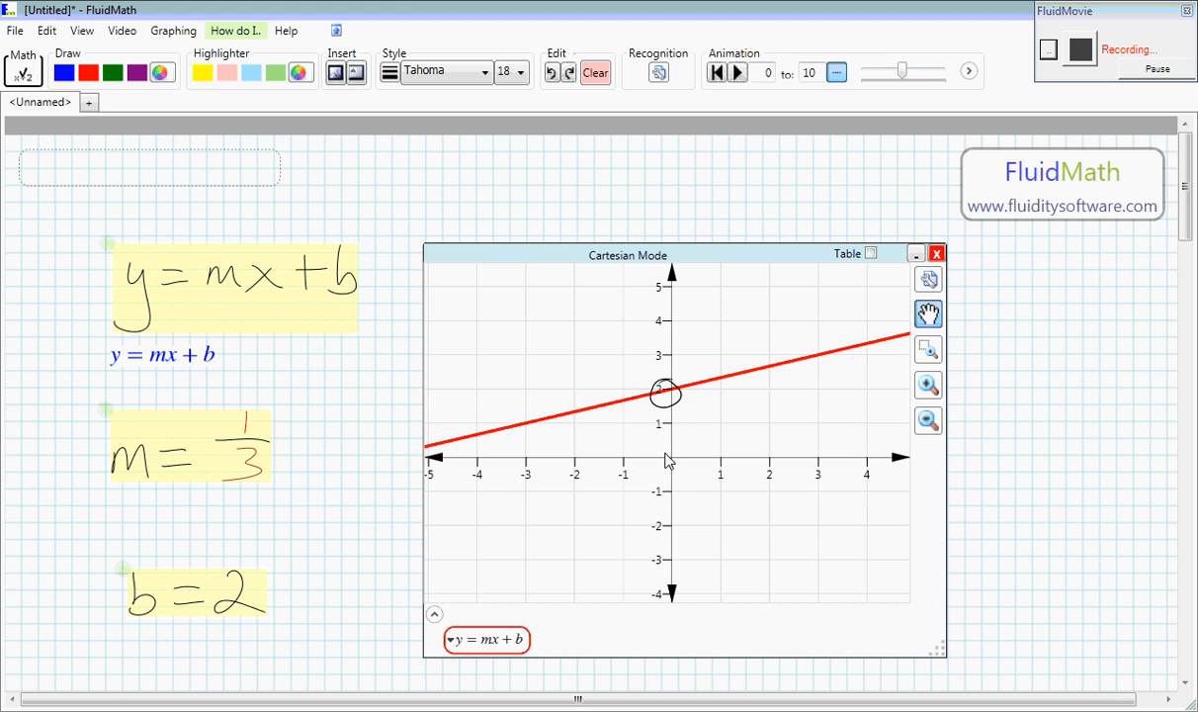
mouse_move(680, 397)
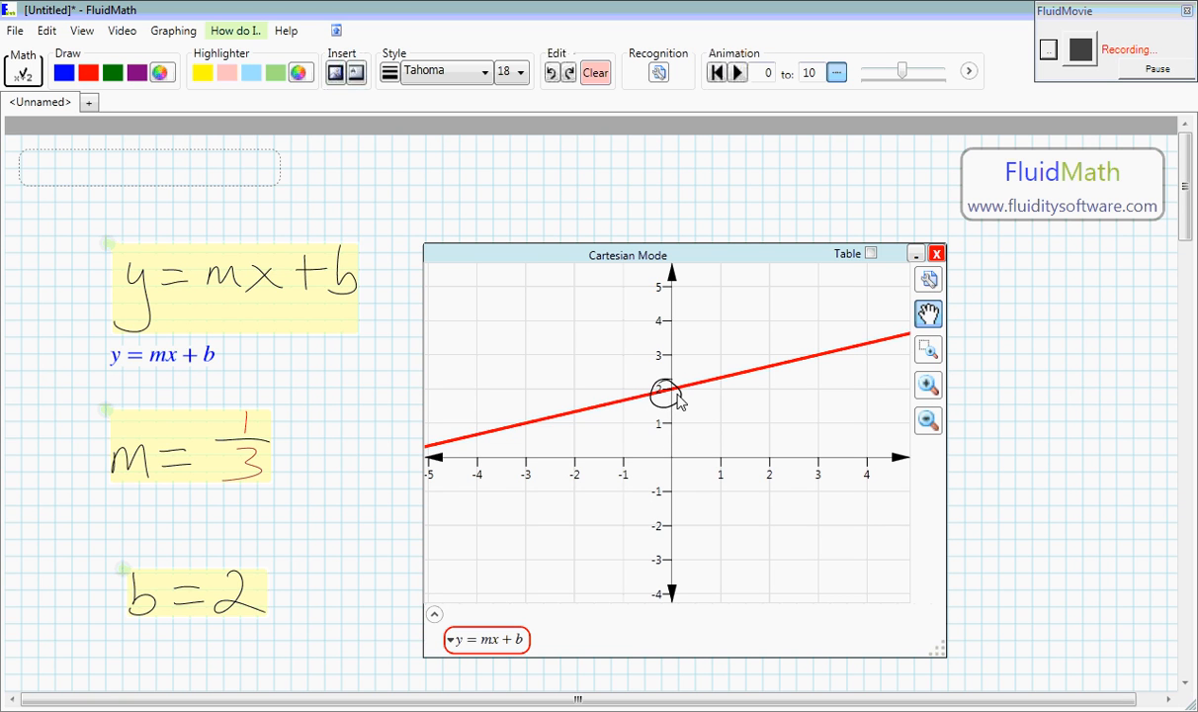
mouse_move(672, 400)
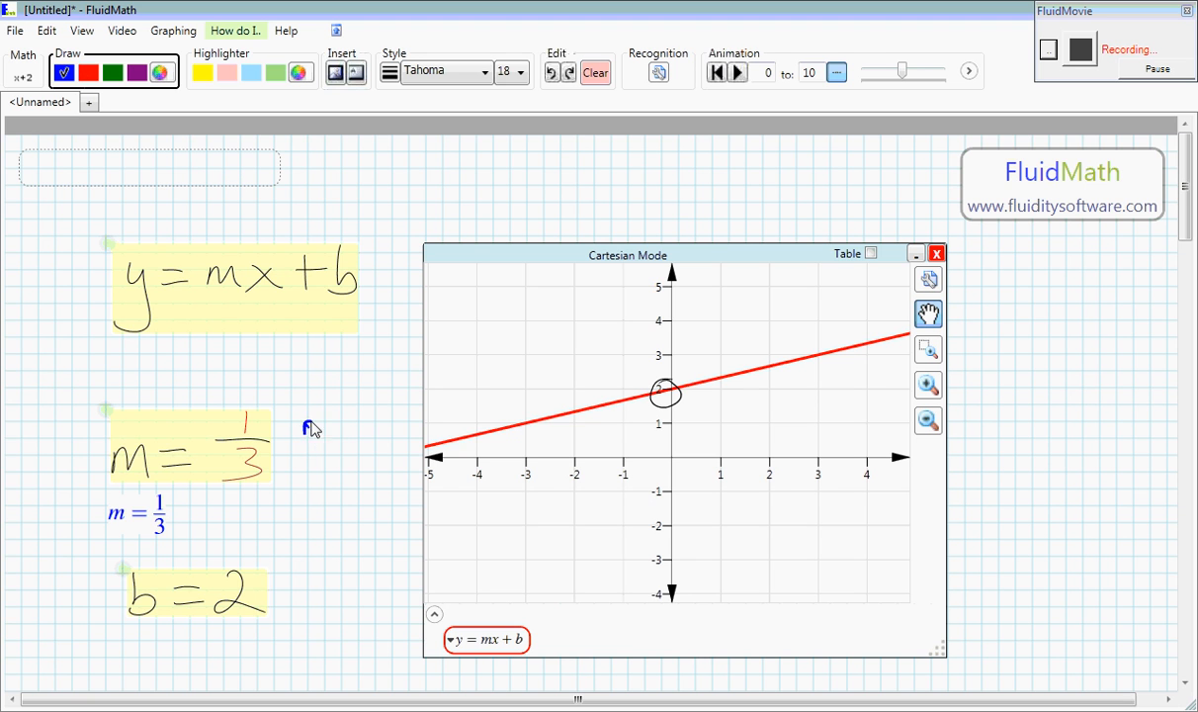
Step: Write rise/run beside m = 1/3 and draw the run stroke across to x = 3
drag(300, 435, 372, 419)
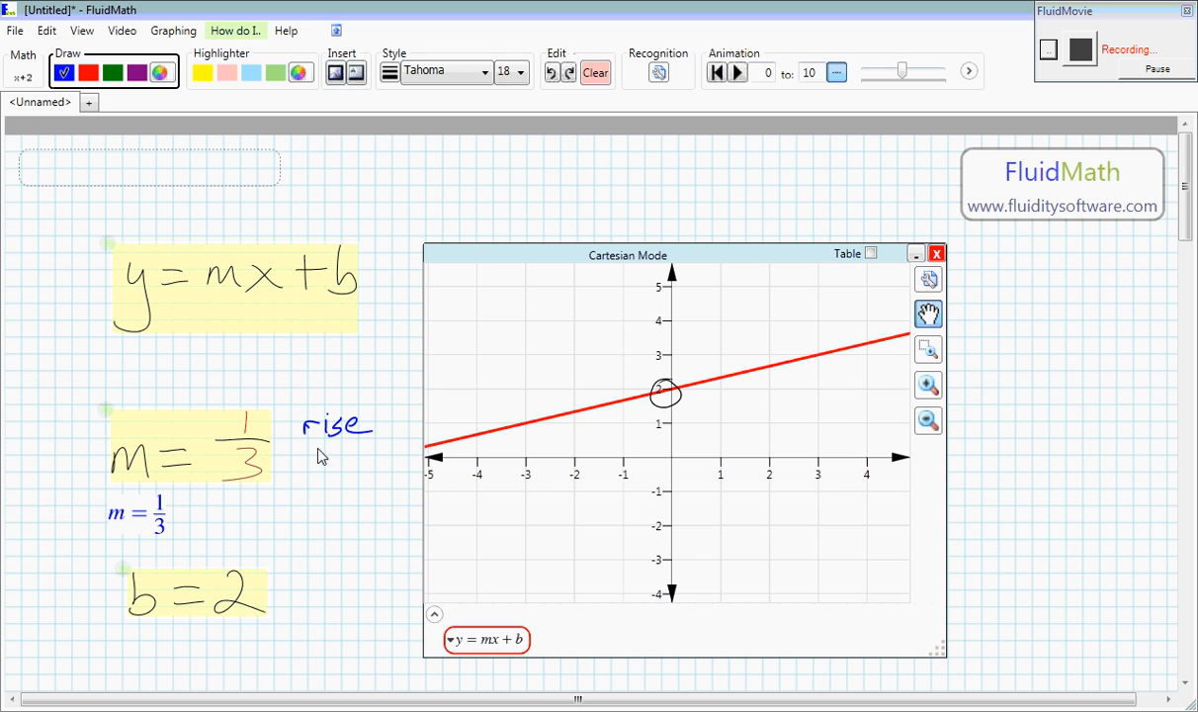
drag(293, 451, 376, 451)
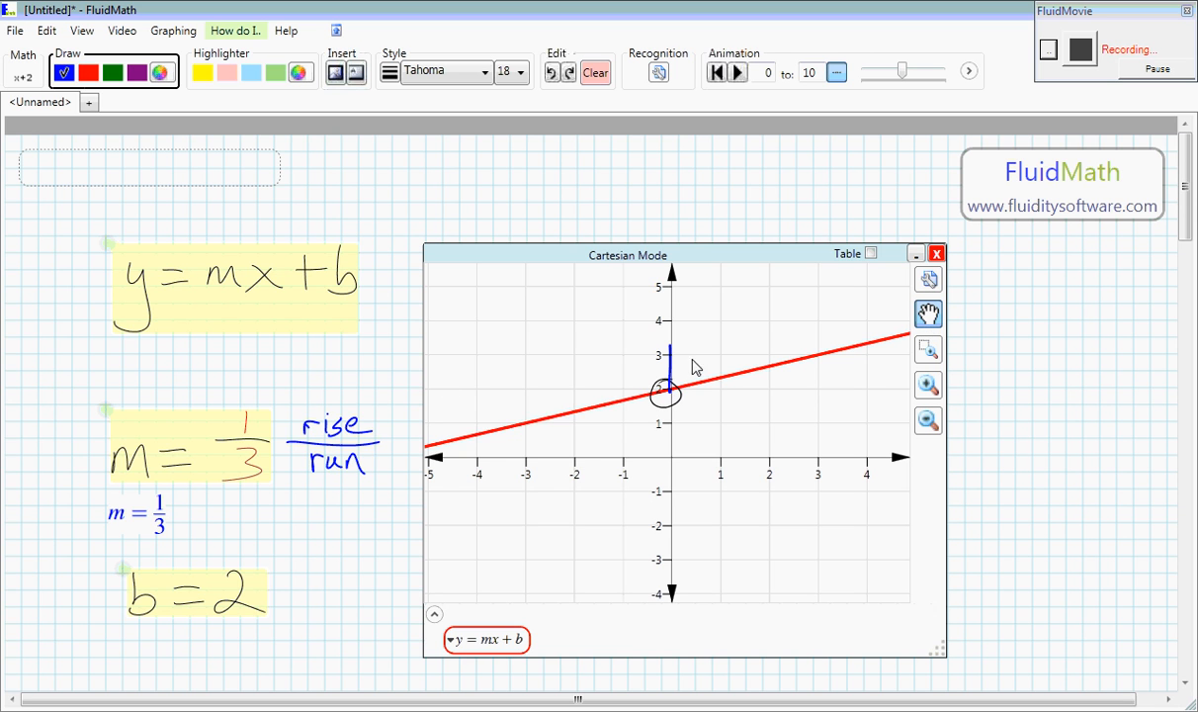
drag(668, 352, 821, 356)
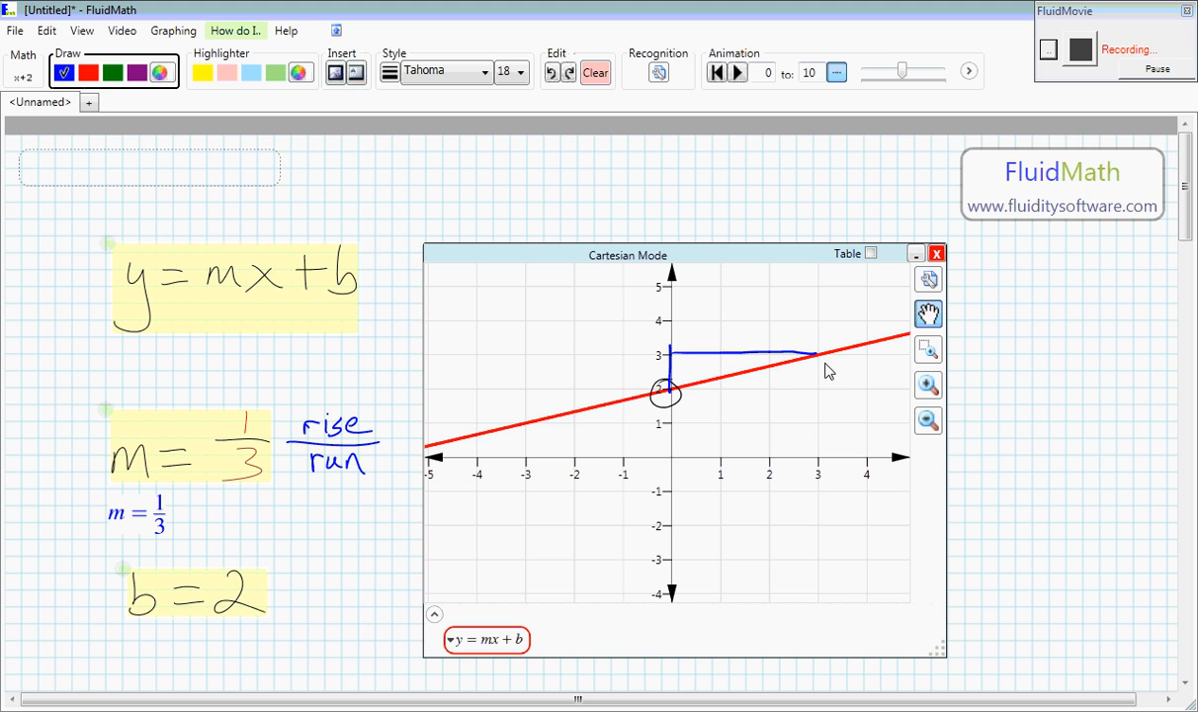